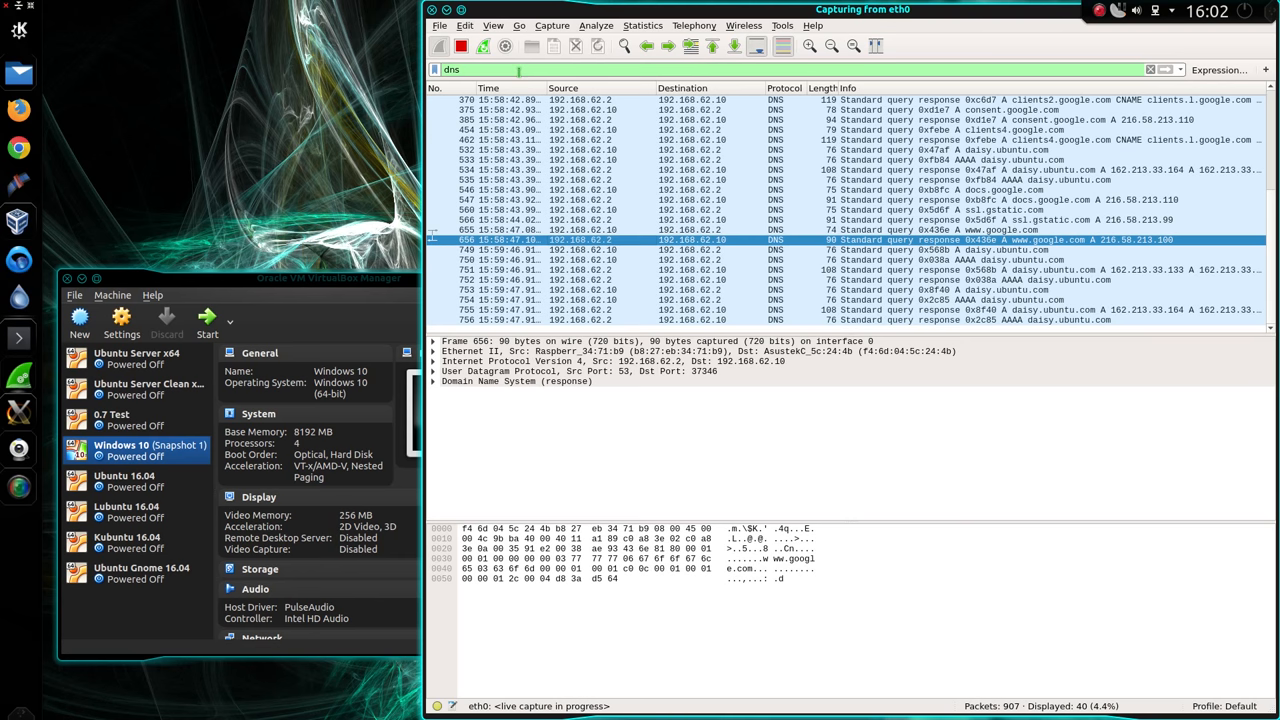
{"action": "mouse_move", "coordinate": [532, 68]}
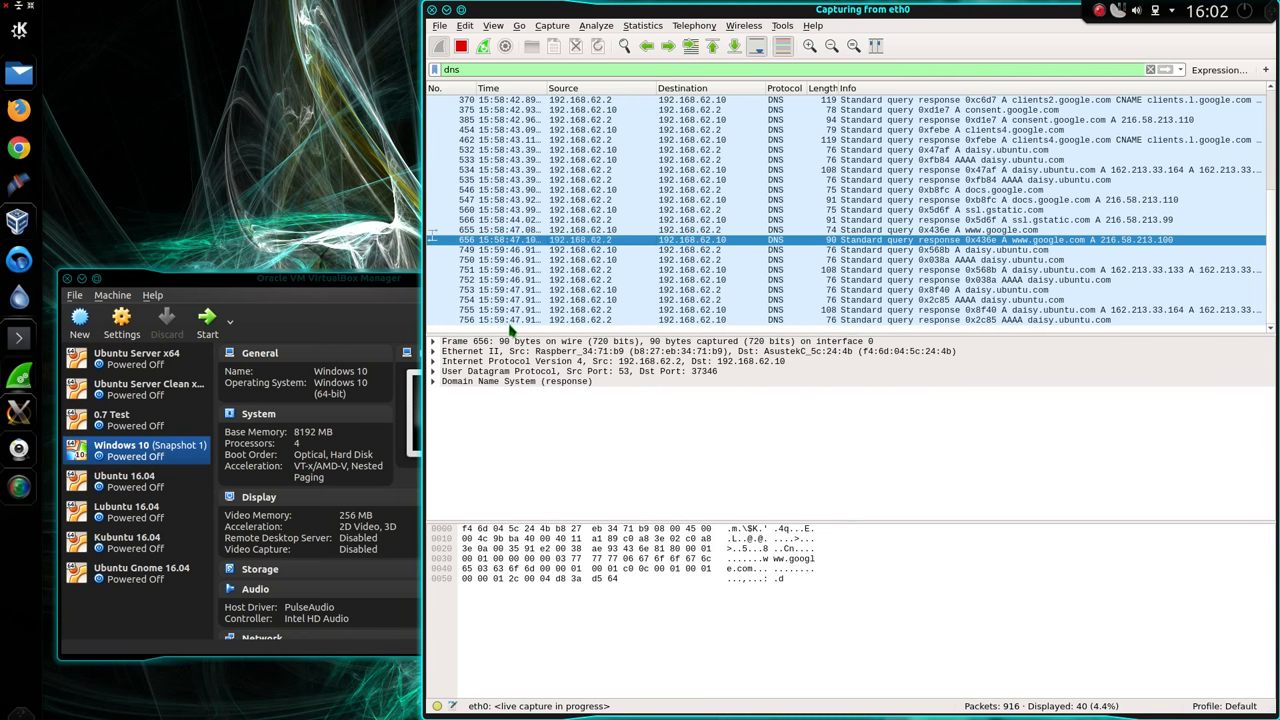
{"action": "mouse_move", "coordinate": [540, 312]}
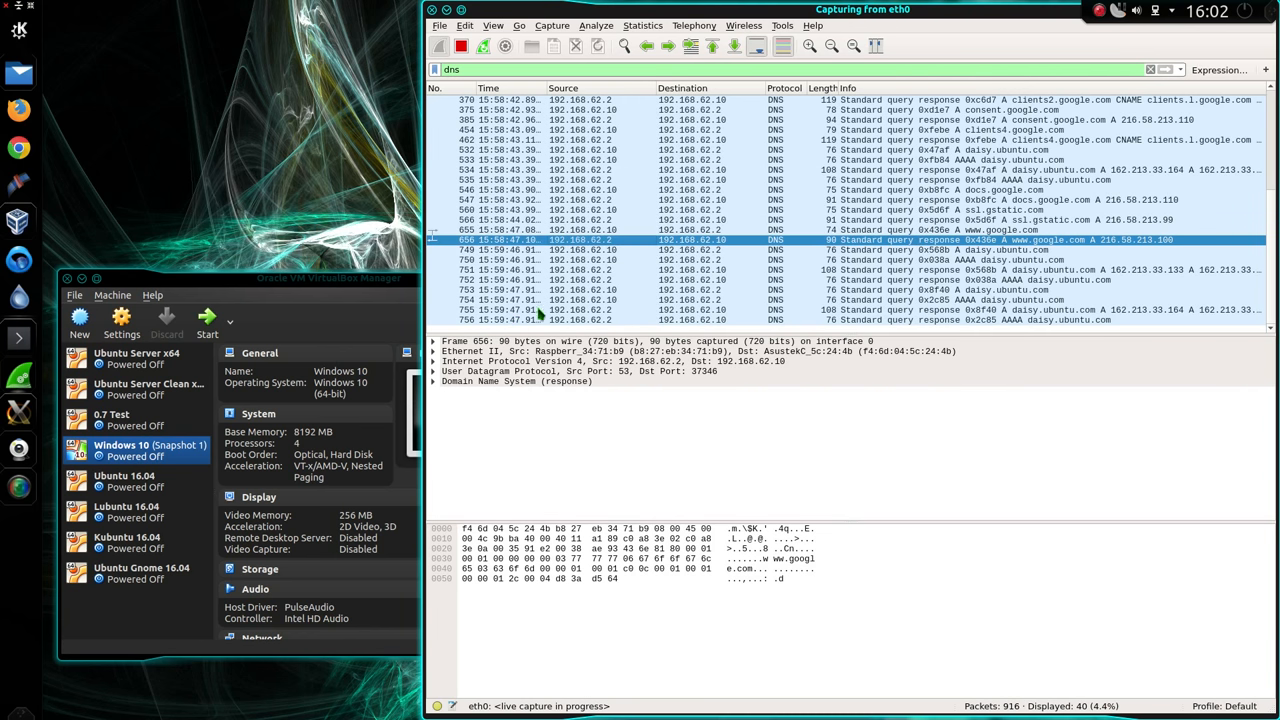
{"action": "mouse_move", "coordinate": [584, 292]}
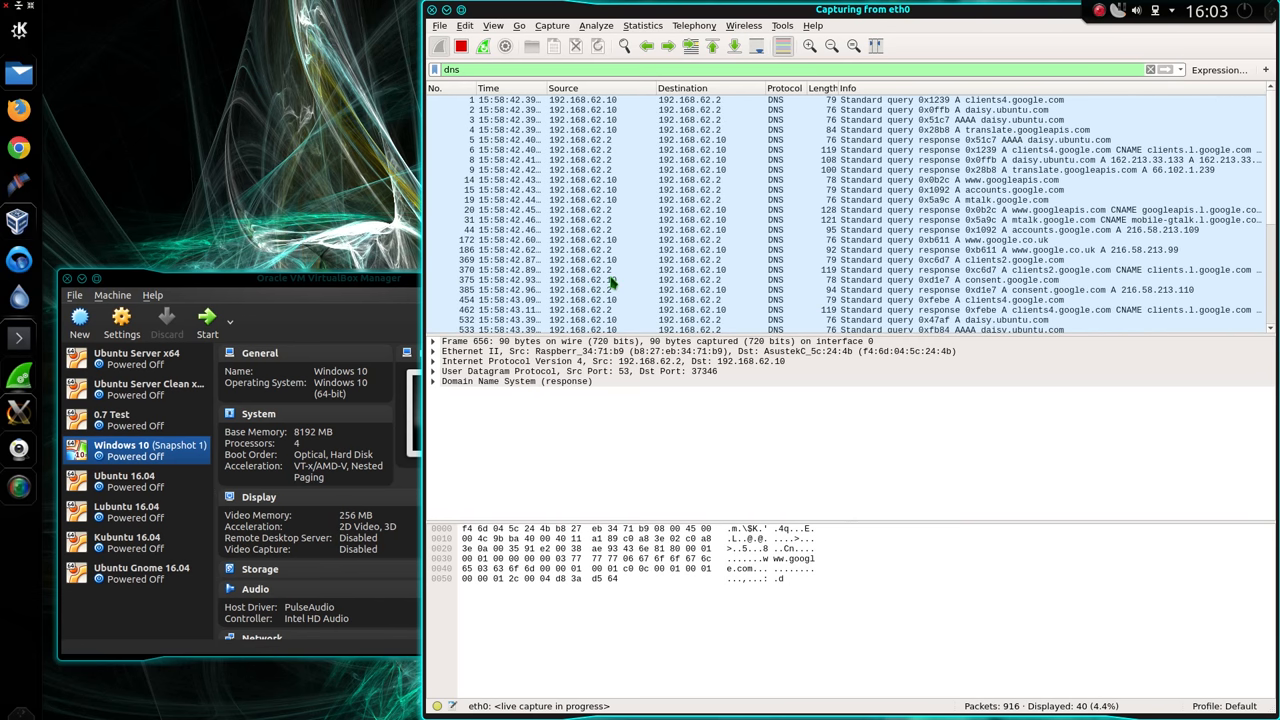
{"action": "mouse_move", "coordinate": [550, 108]}
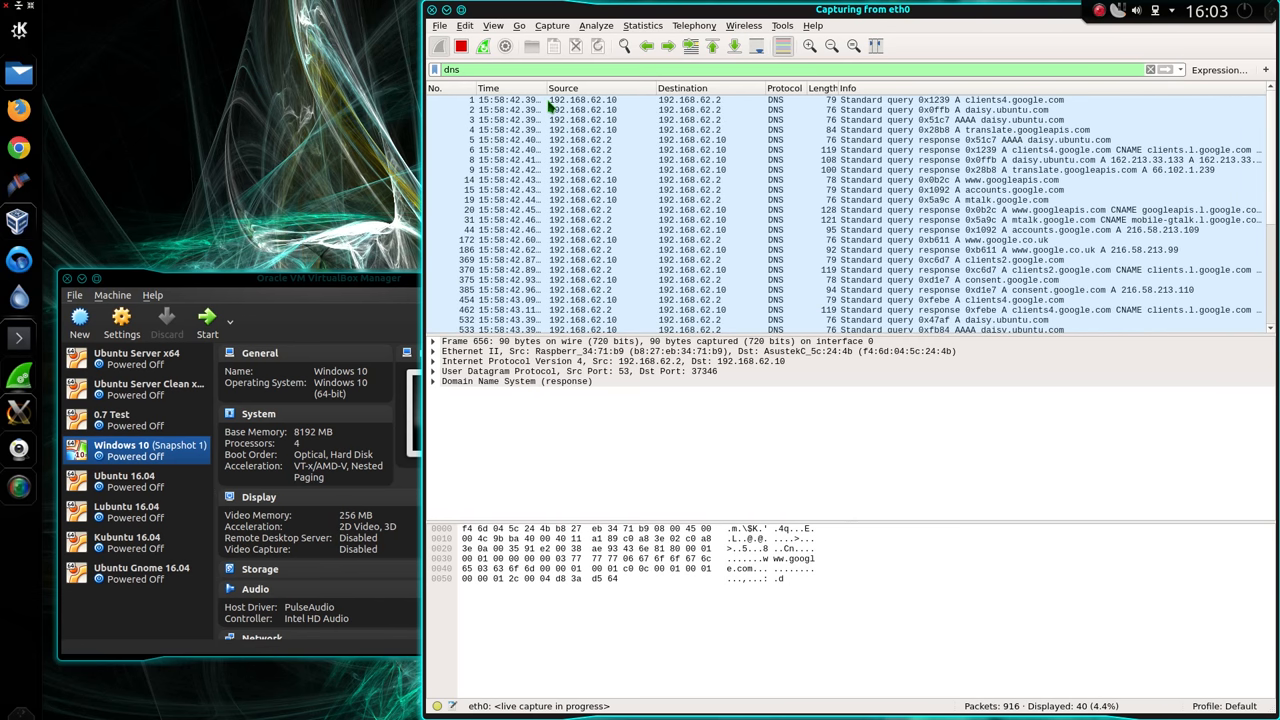
{"action": "mouse_move", "coordinate": [600, 142]}
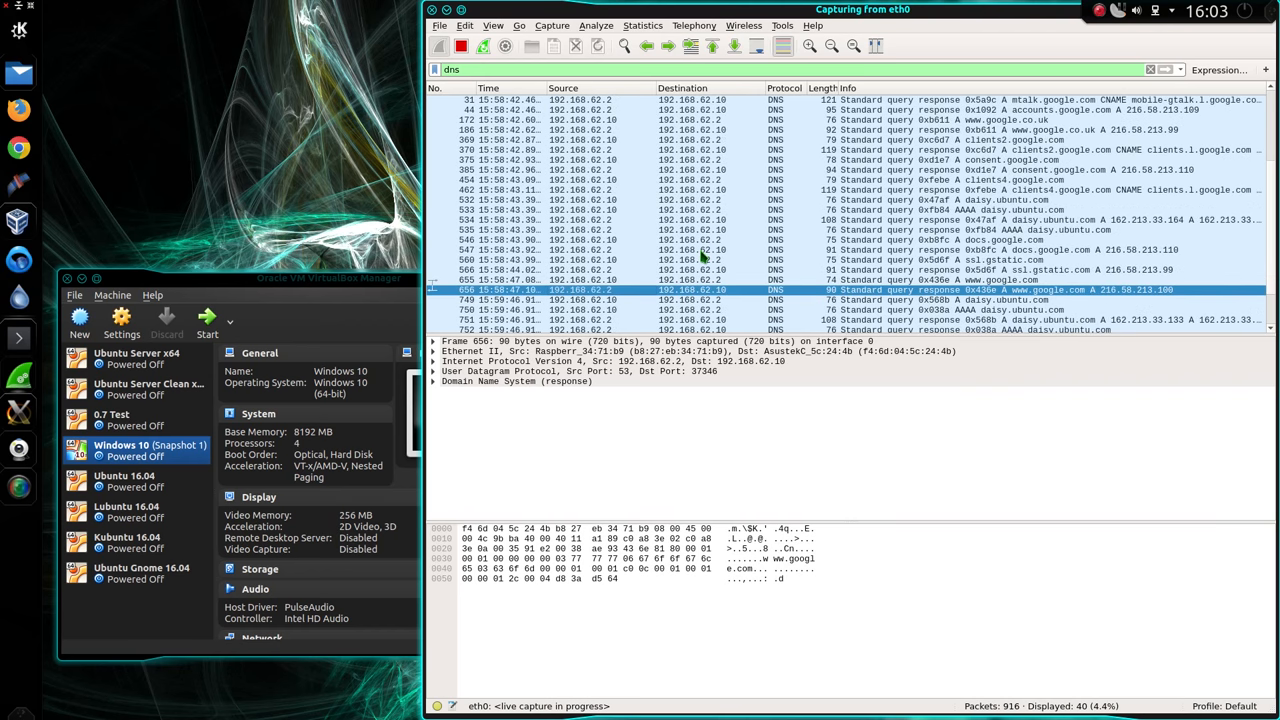
Start the Windows 10 virtual machine in VirtualBox so its DNS lookups appear in the capture.
{"action": "scroll", "scroll_direction": "down", "scroll_amount": 3}
{"action": "type", "text": "ip.addr==192.168.62.152 && "}
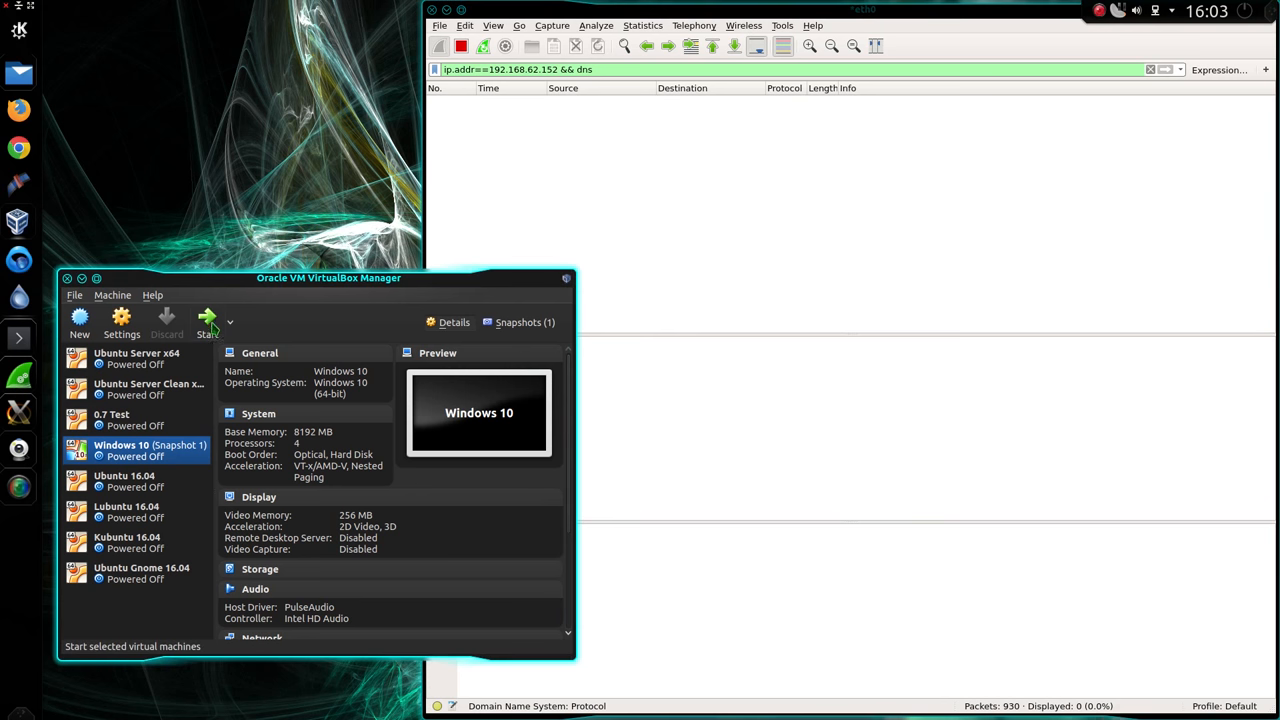
{"action": "left_click", "coordinate": [208, 320]}
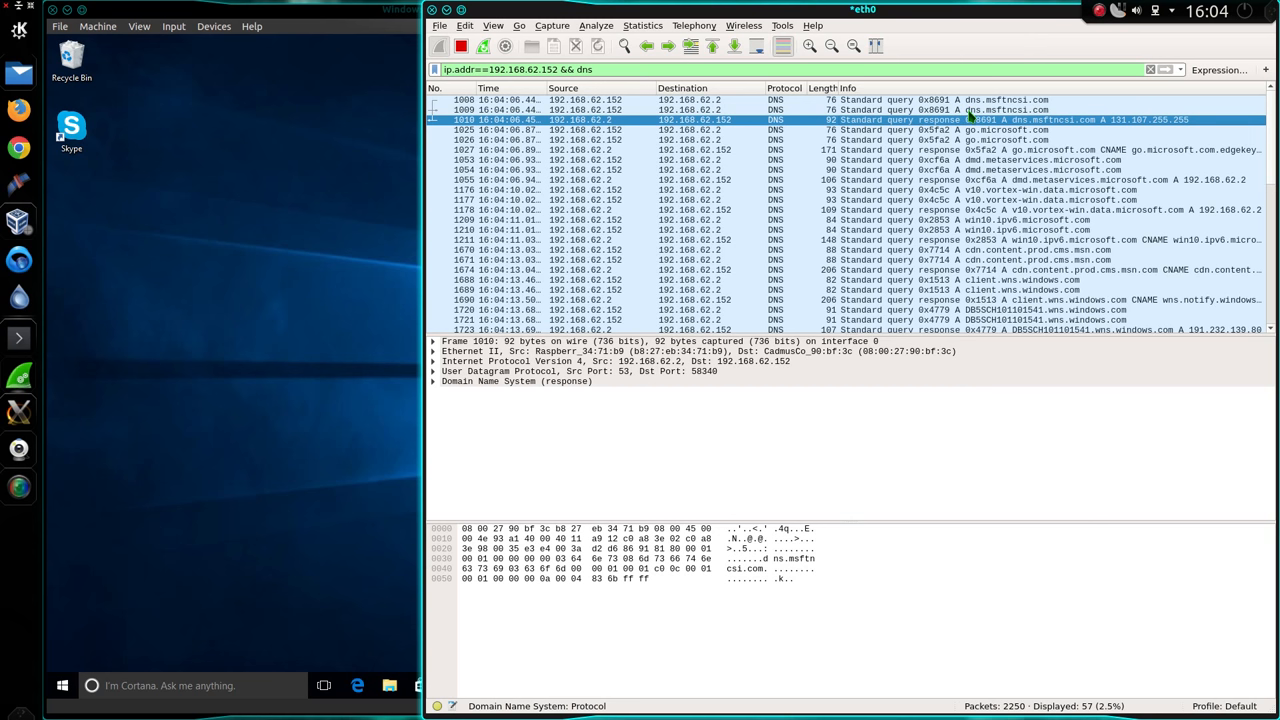
{"action": "mouse_move", "coordinate": [1008, 120]}
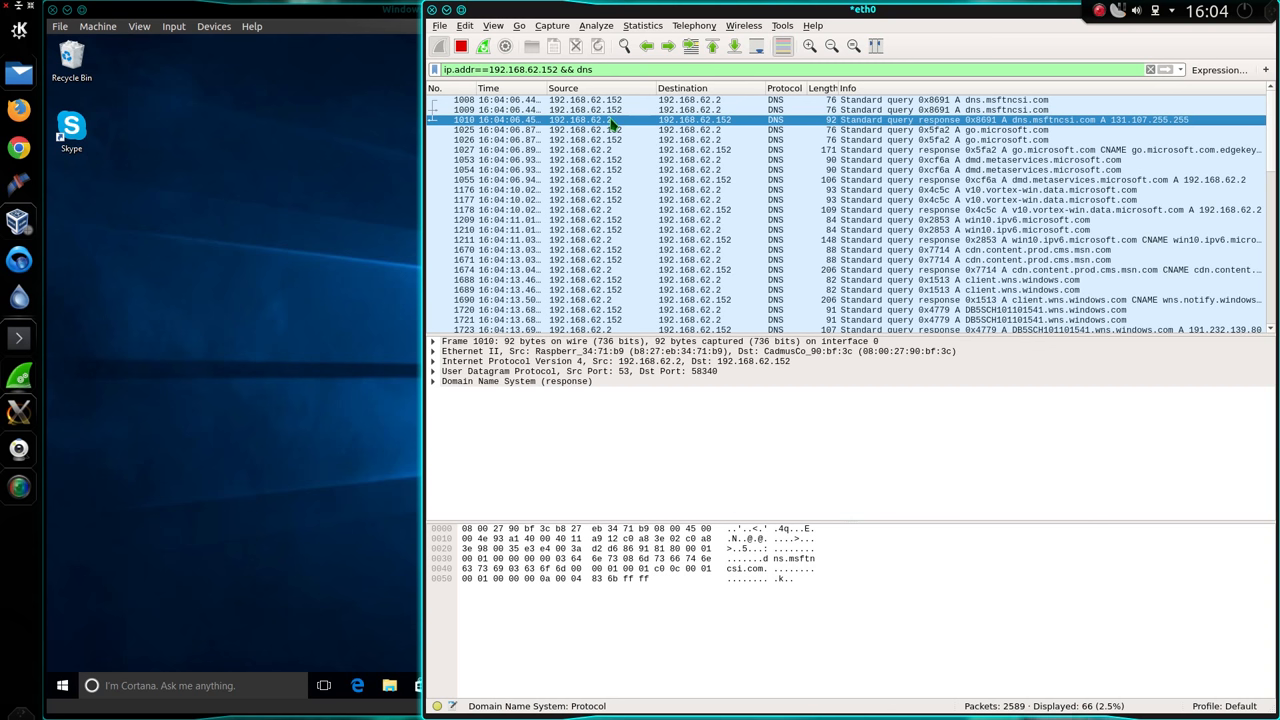
{"action": "mouse_move", "coordinate": [956, 124]}
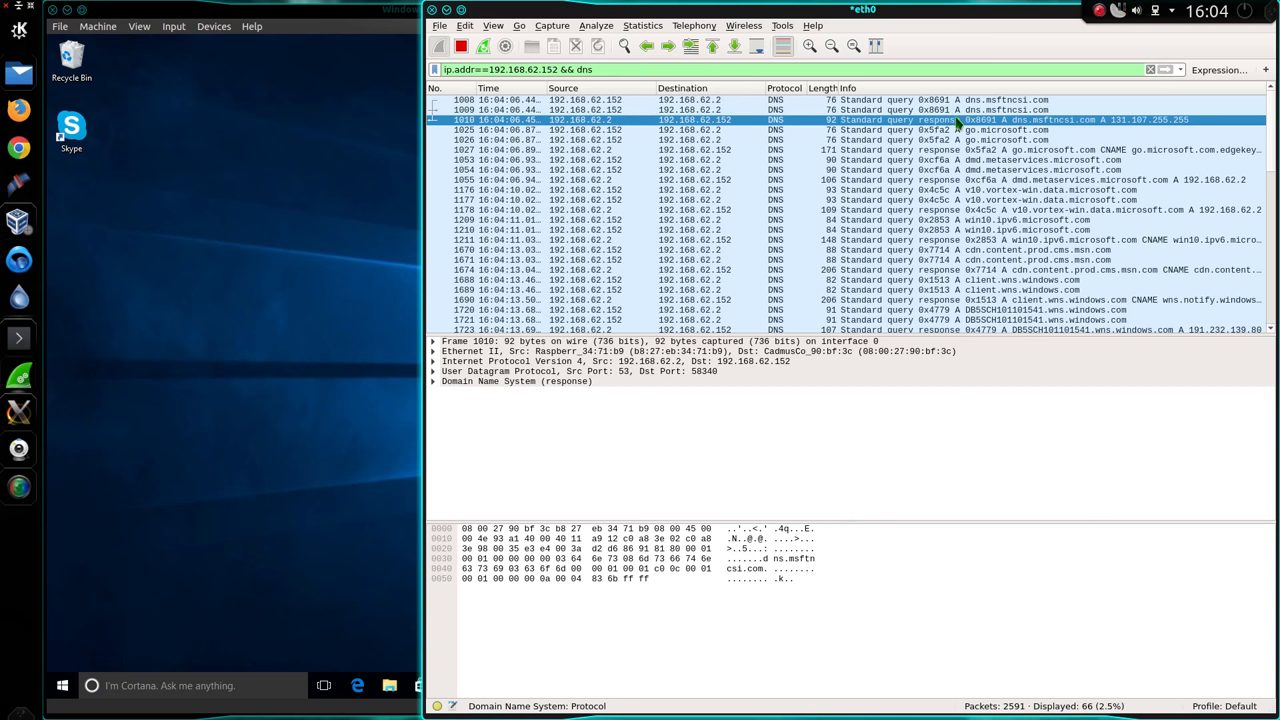
{"action": "mouse_move", "coordinate": [980, 130]}
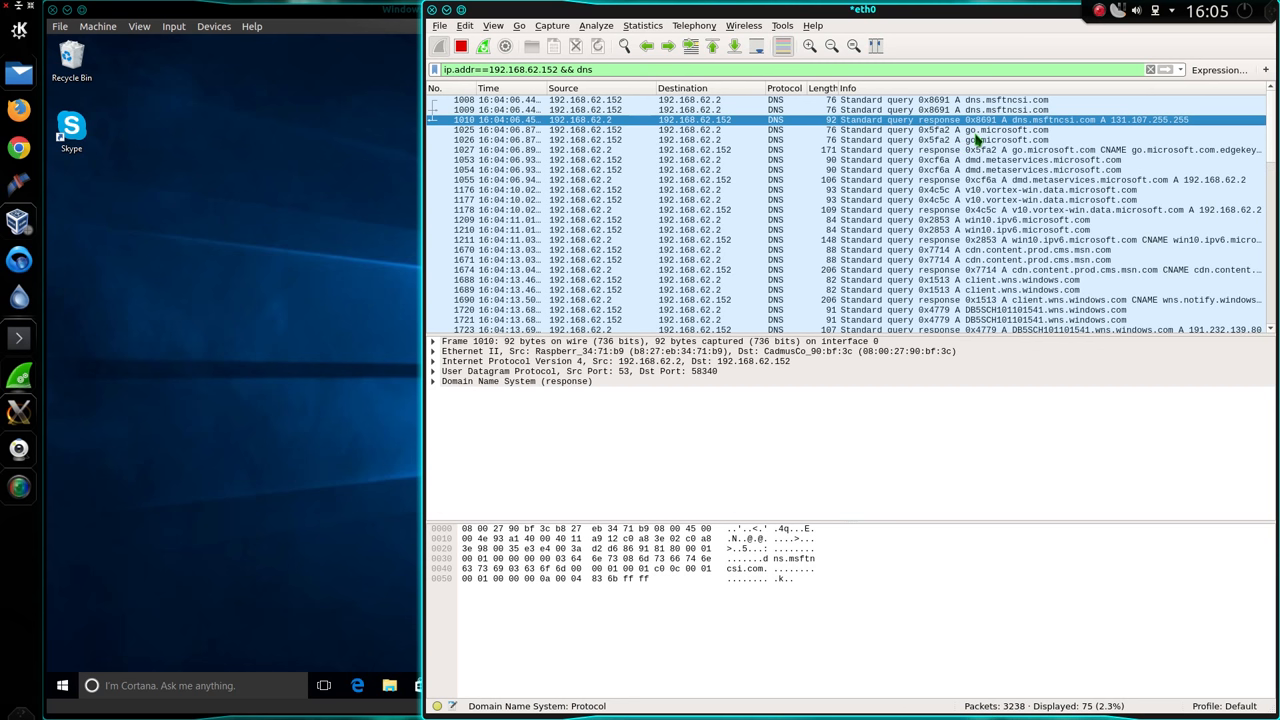
Select the go.microsoft.com lookup packet to examine its DNS details.
{"action": "left_click", "coordinate": [700, 130]}
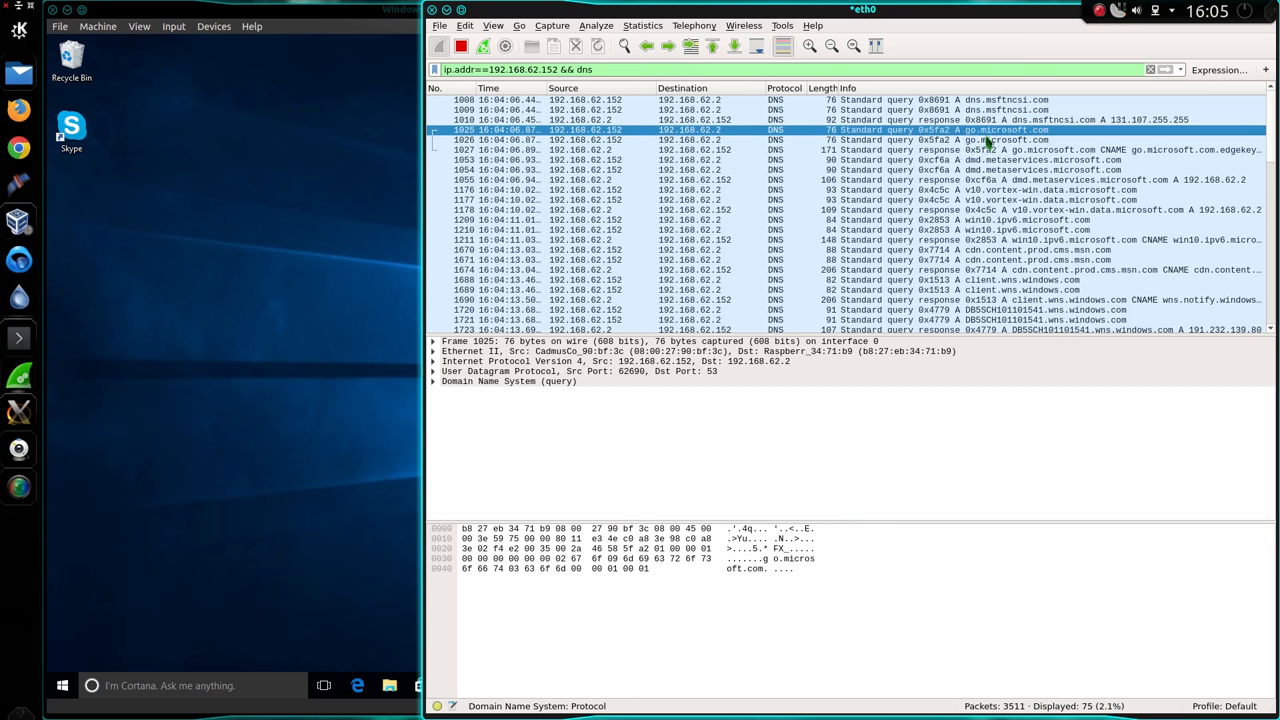
{"action": "mouse_move", "coordinate": [1050, 150]}
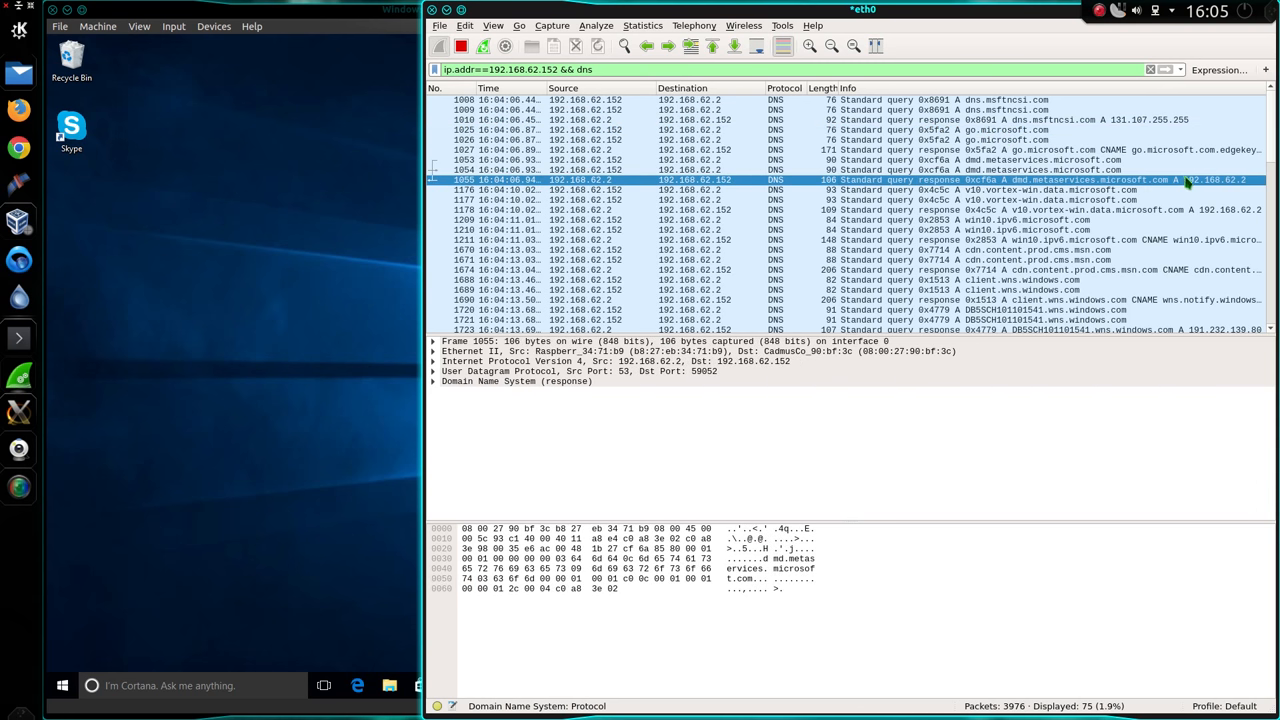
{"action": "mouse_move", "coordinate": [1224, 184]}
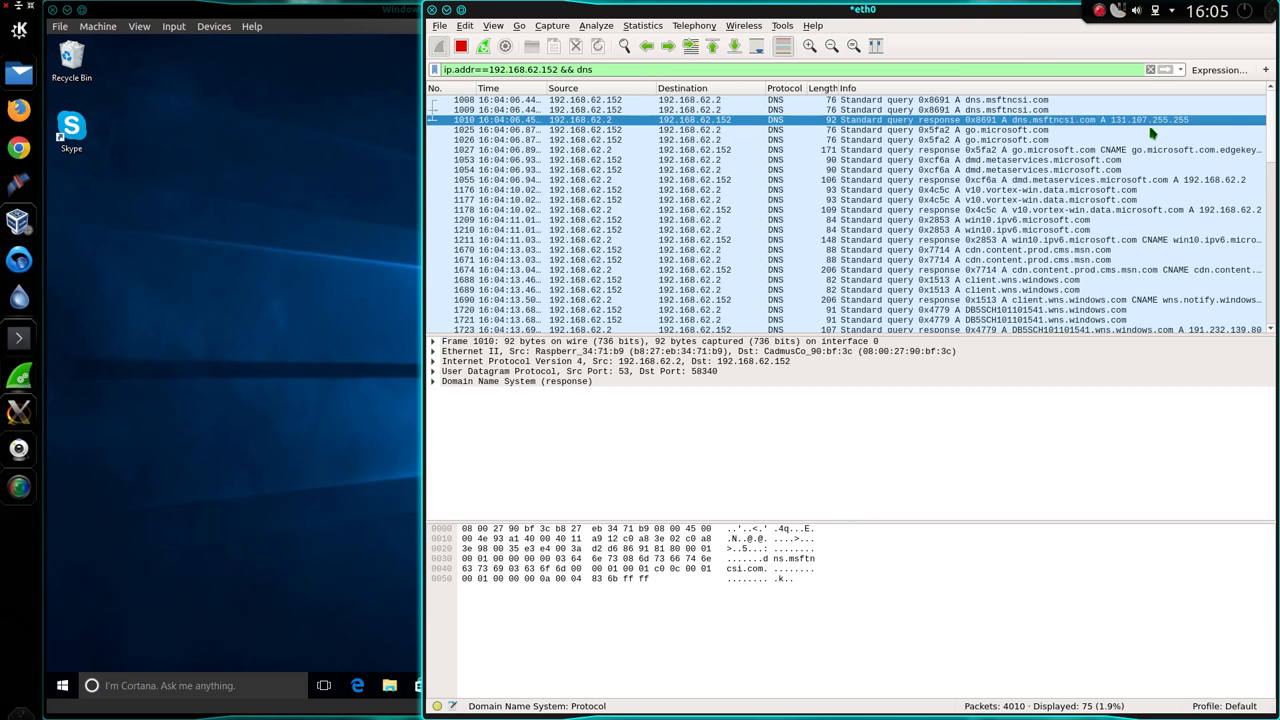
{"action": "mouse_move", "coordinate": [1176, 138]}
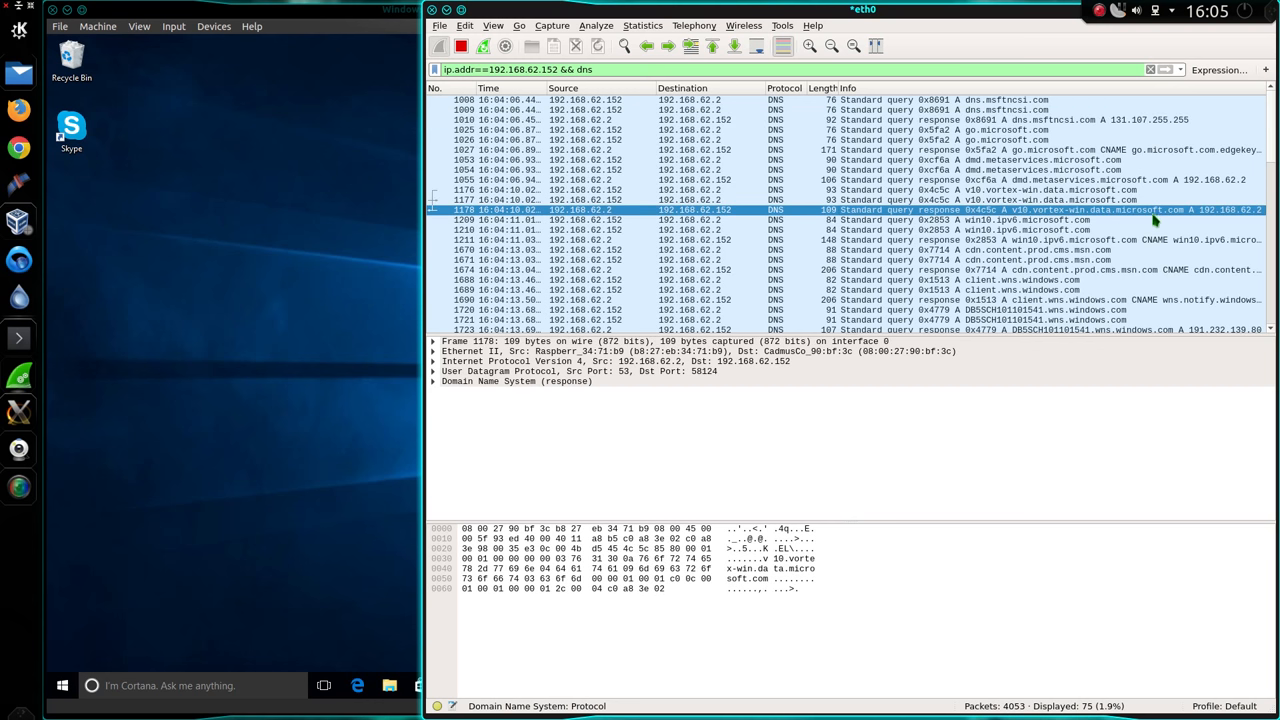
{"action": "mouse_move", "coordinate": [1236, 218]}
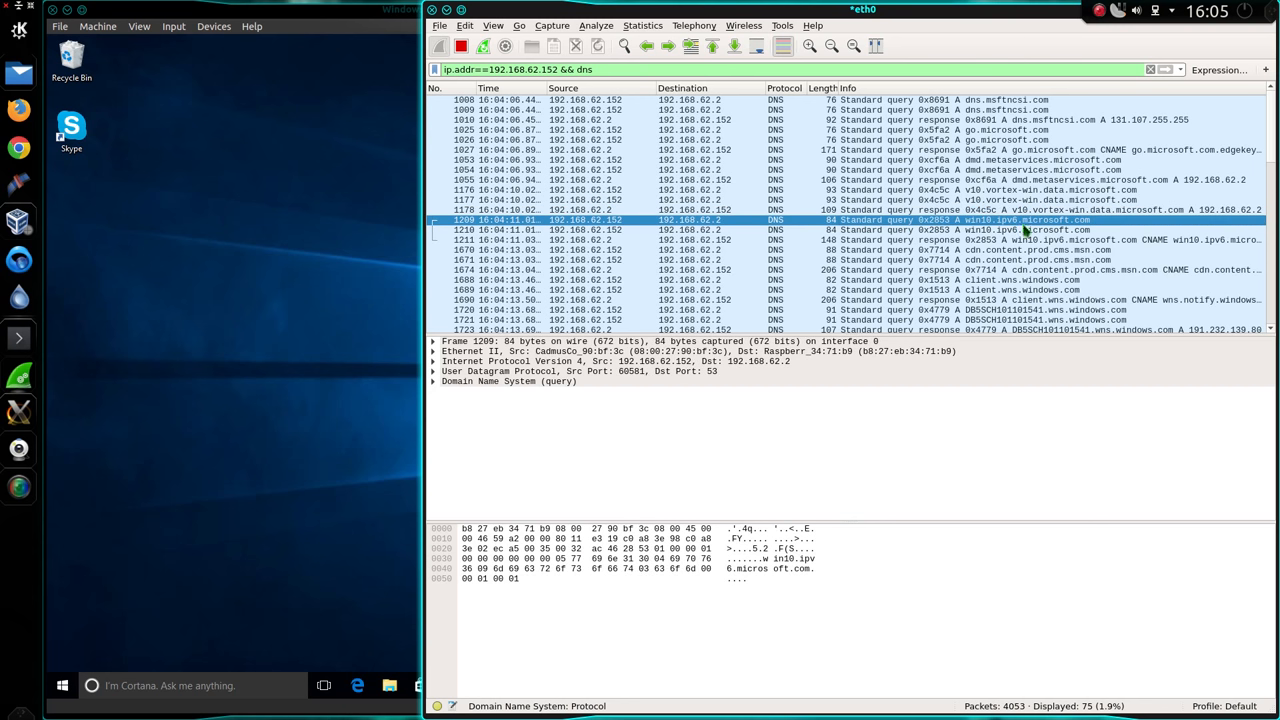
{"action": "mouse_move", "coordinate": [1122, 240]}
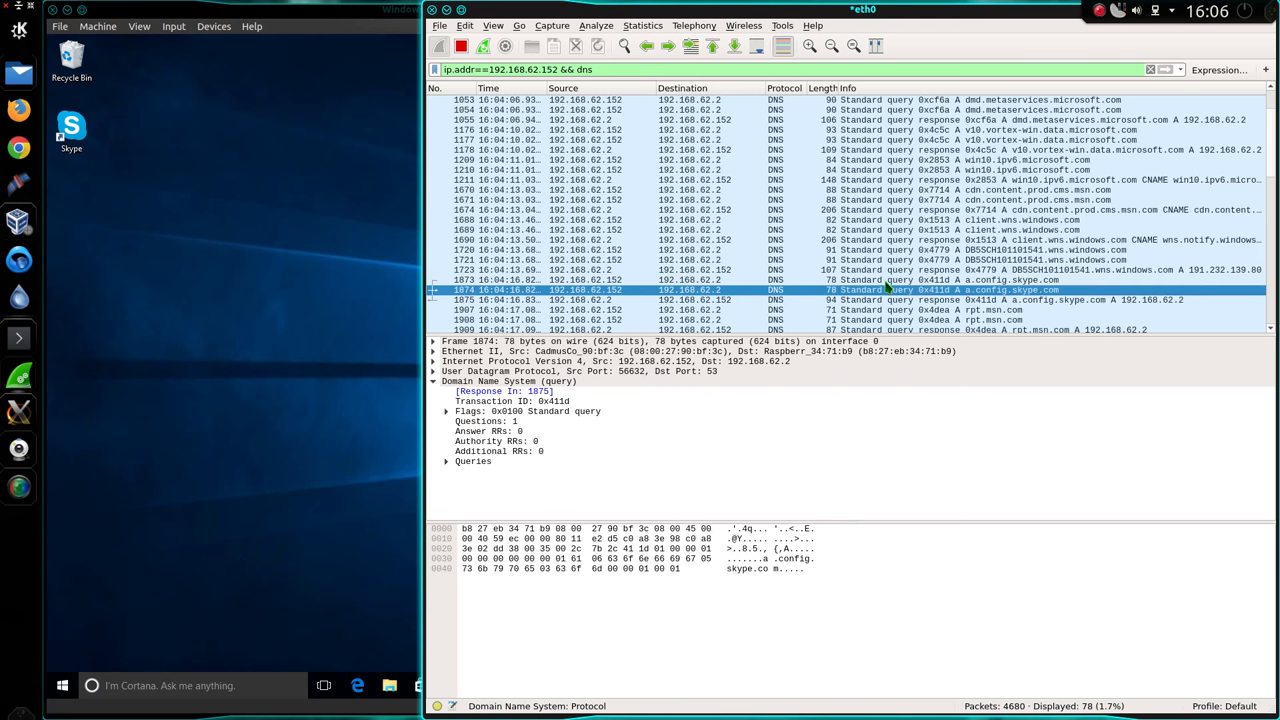
{"action": "mouse_move", "coordinate": [1124, 308]}
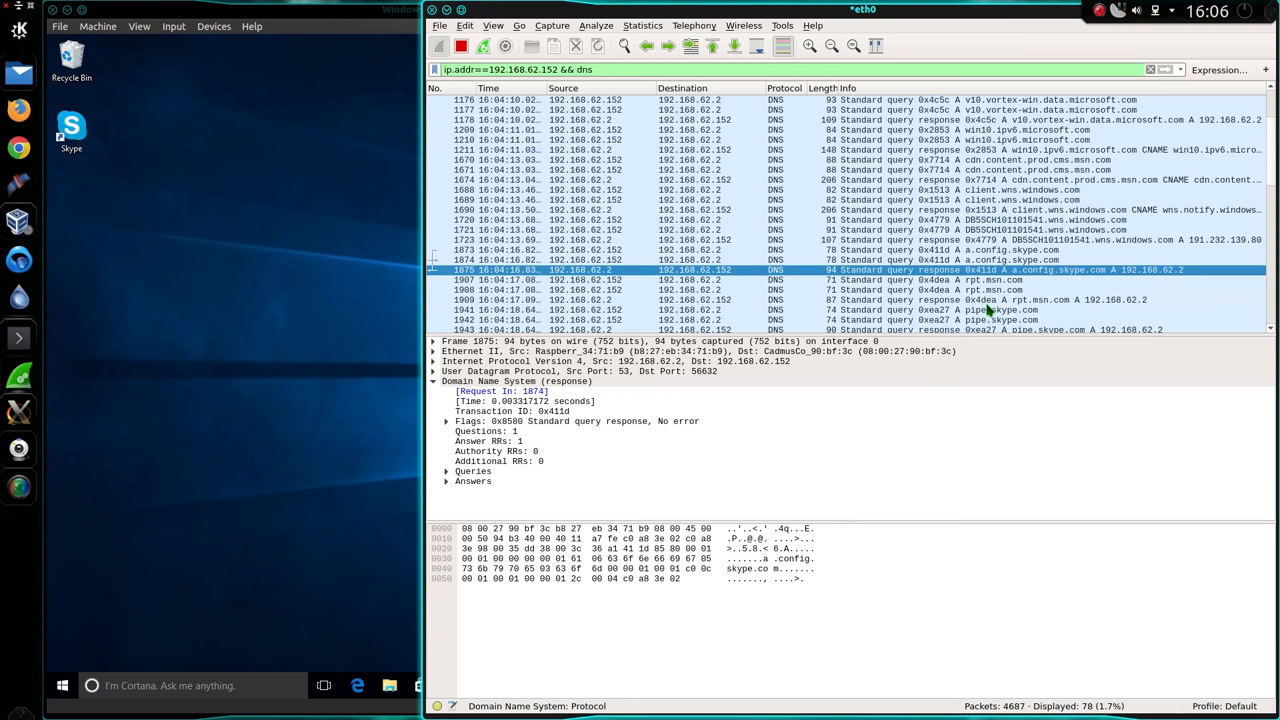
{"action": "scroll", "scroll_direction": "down", "scroll_amount": 3}
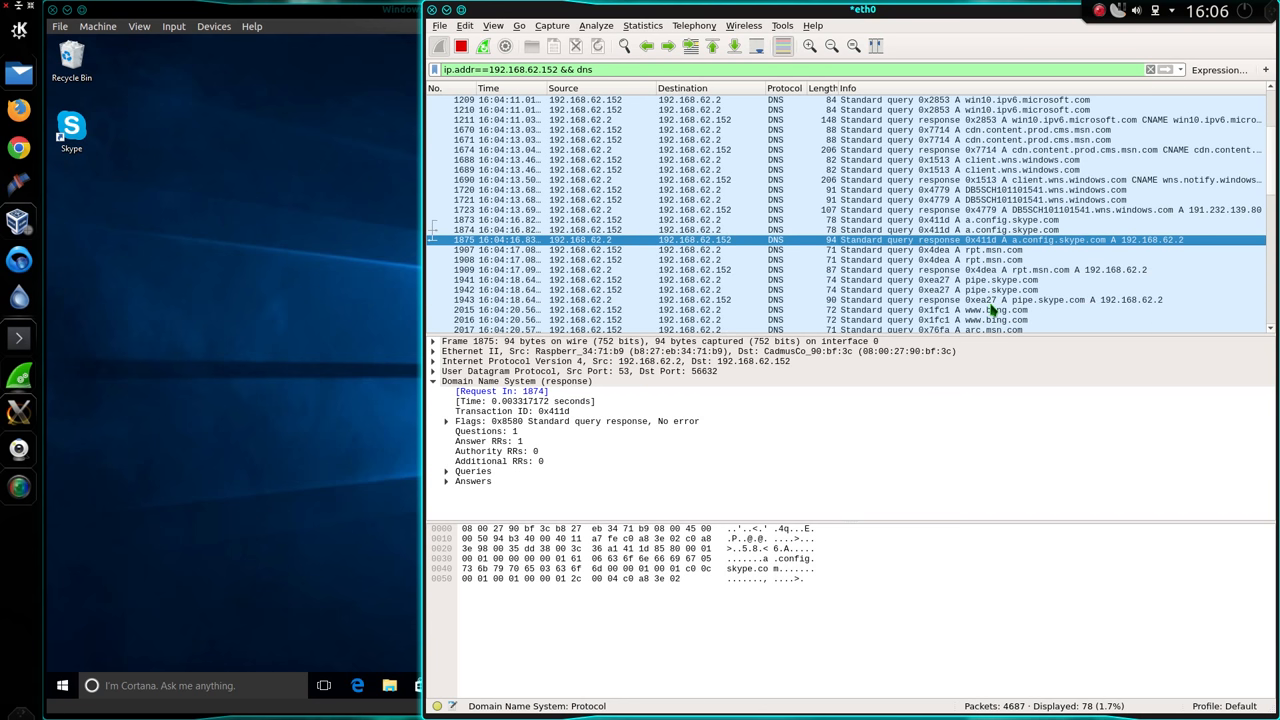
{"action": "mouse_move", "coordinate": [1010, 292]}
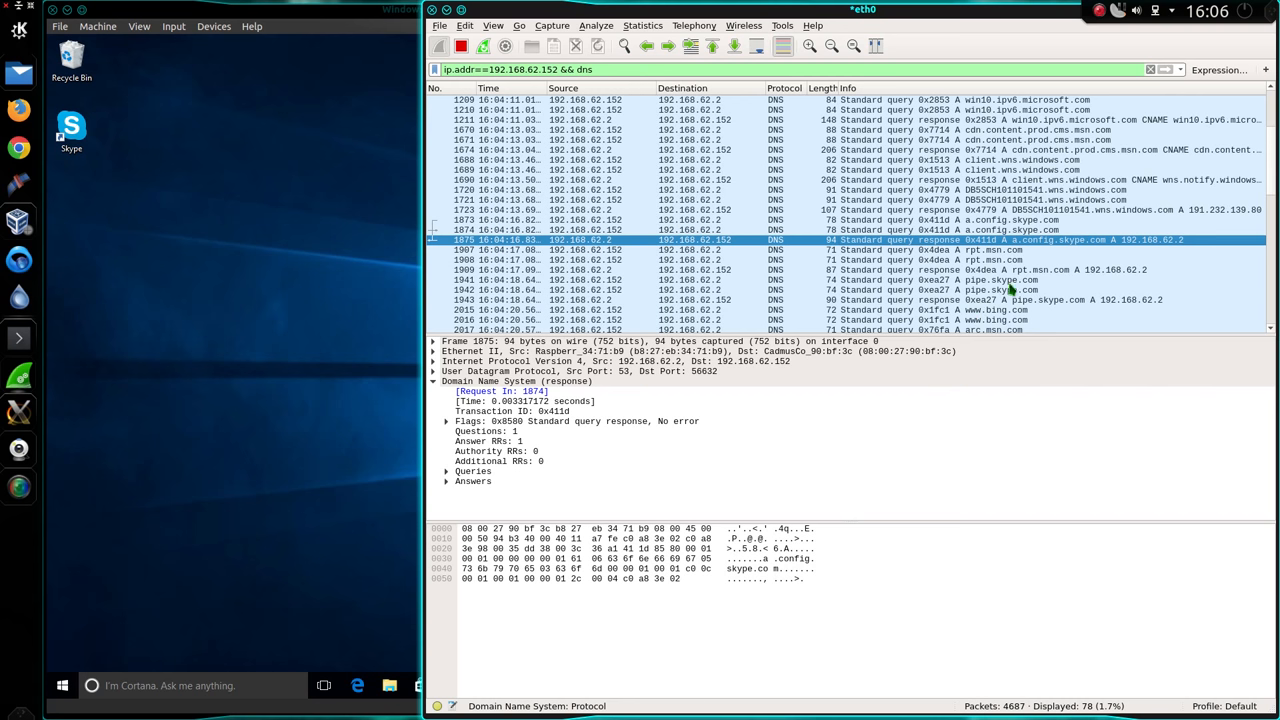
{"action": "mouse_move", "coordinate": [1036, 292]}
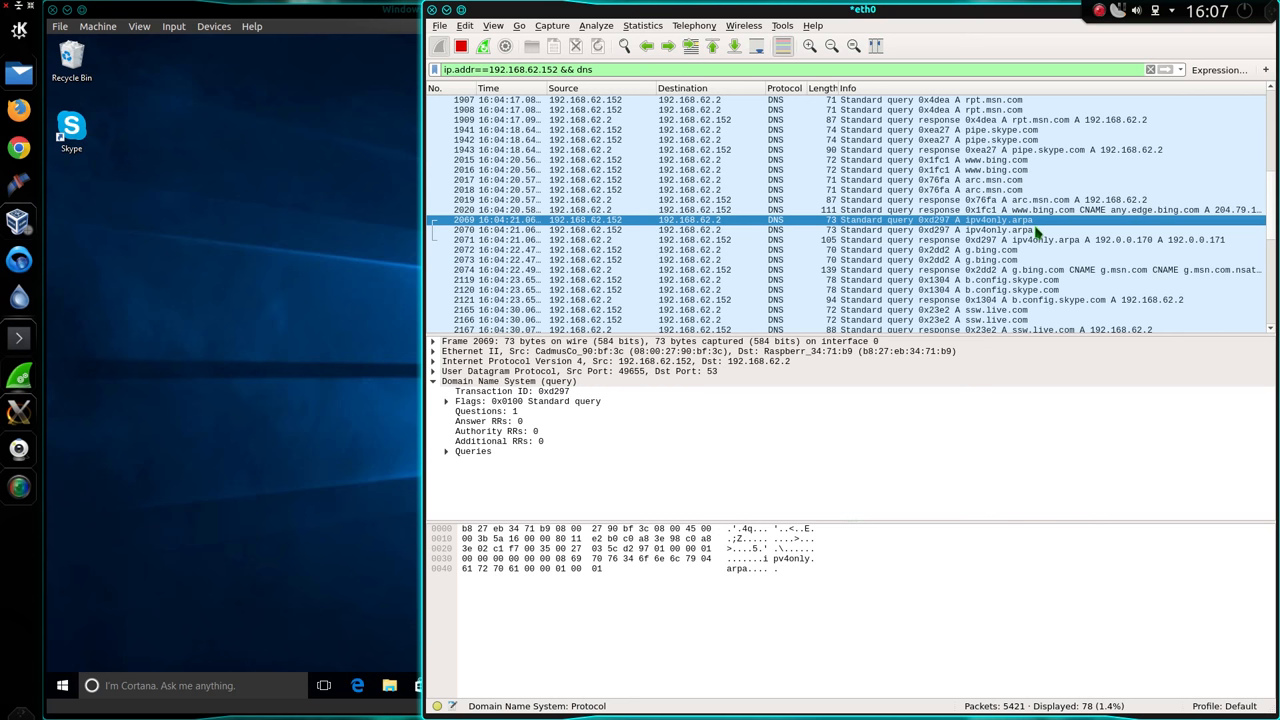
{"action": "mouse_move", "coordinate": [1040, 264]}
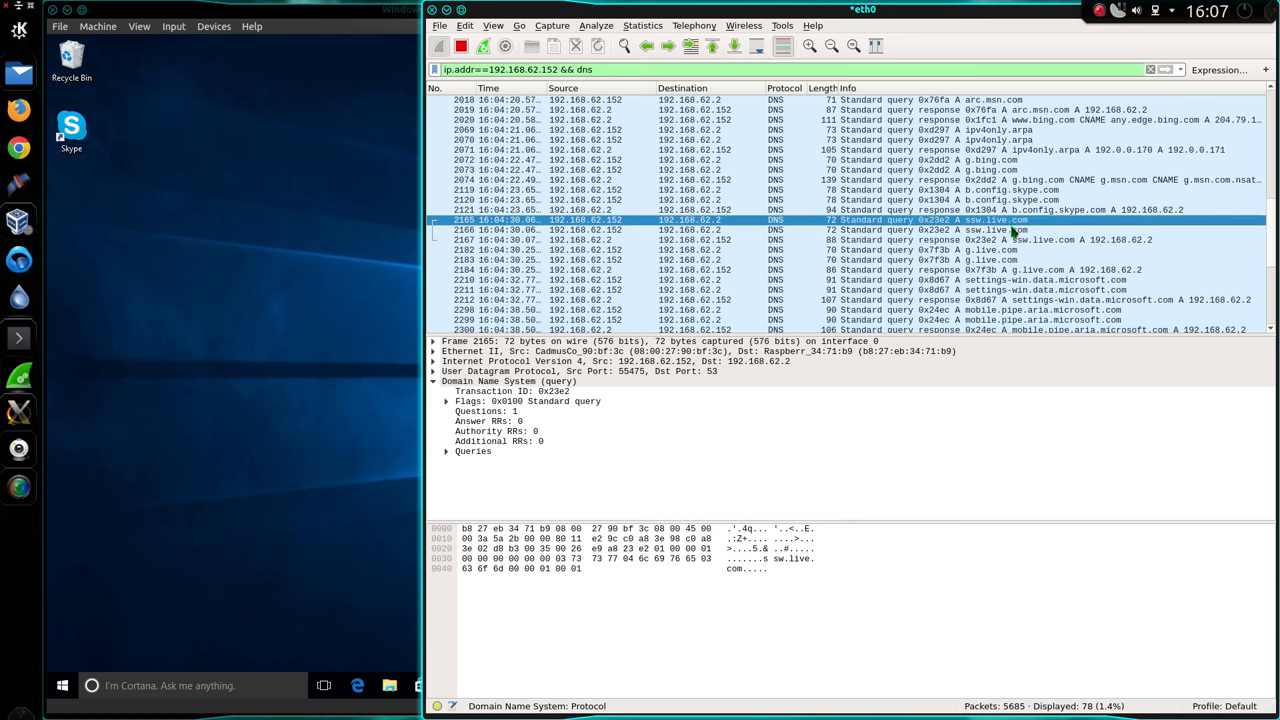
{"action": "scroll", "scroll_direction": "down", "scroll_amount": 3}
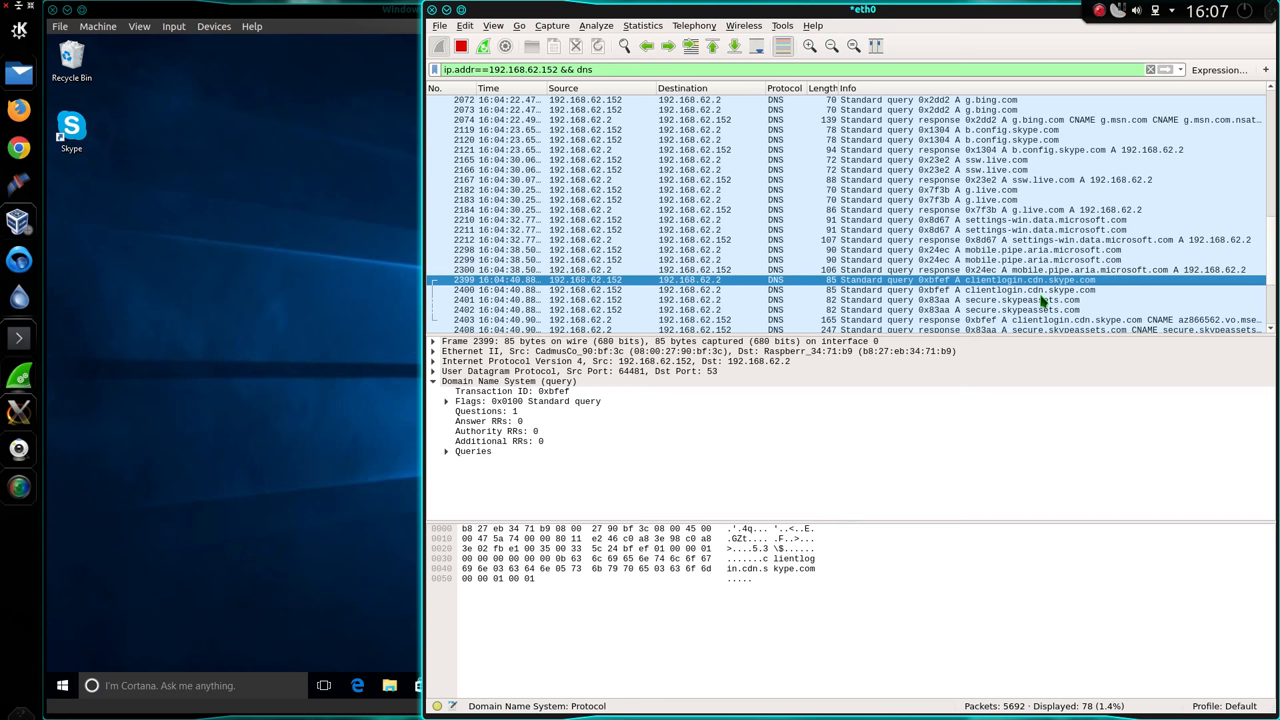
{"action": "scroll", "scroll_direction": "down", "scroll_amount": 3}
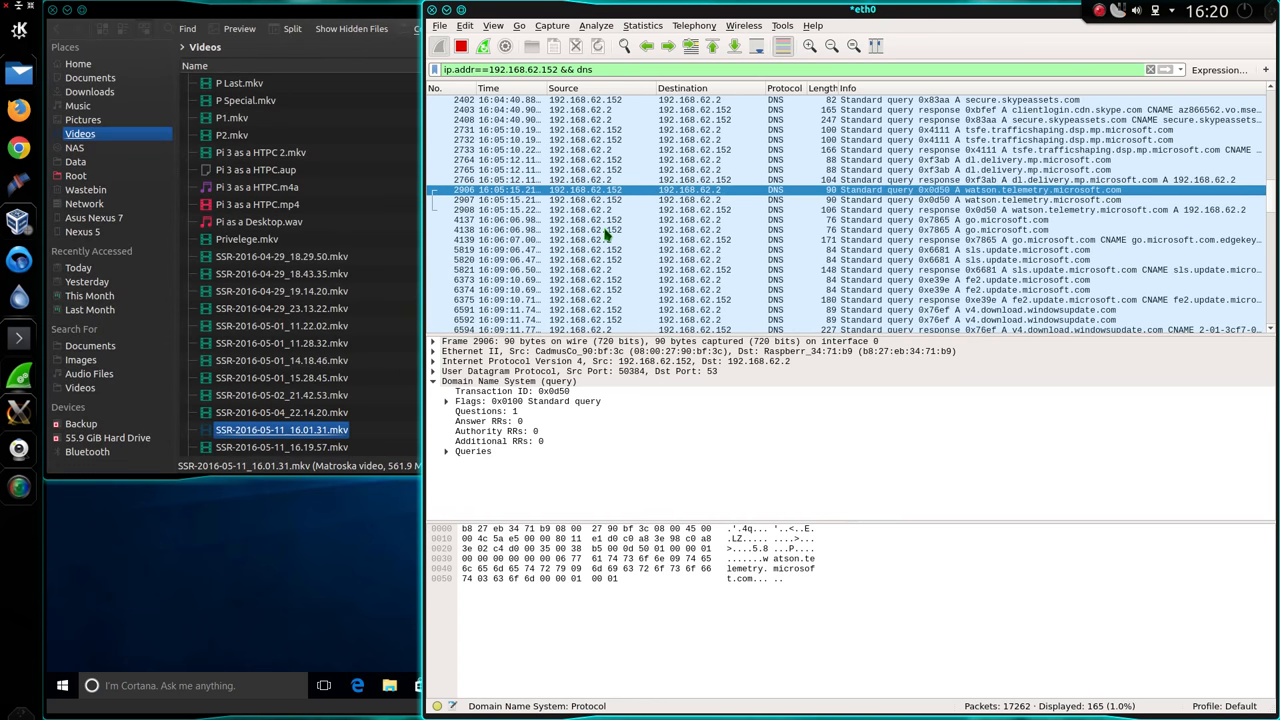
{"action": "mouse_move", "coordinate": [708, 232]}
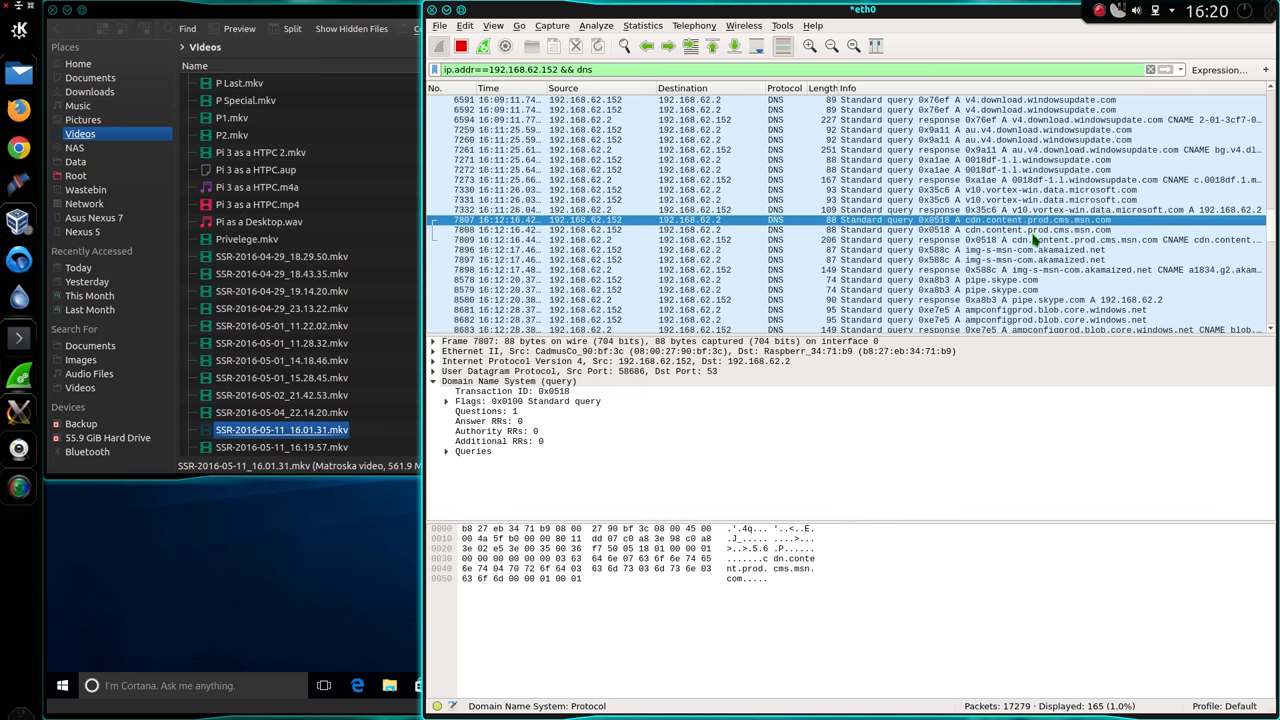
{"action": "mouse_move", "coordinate": [1084, 224]}
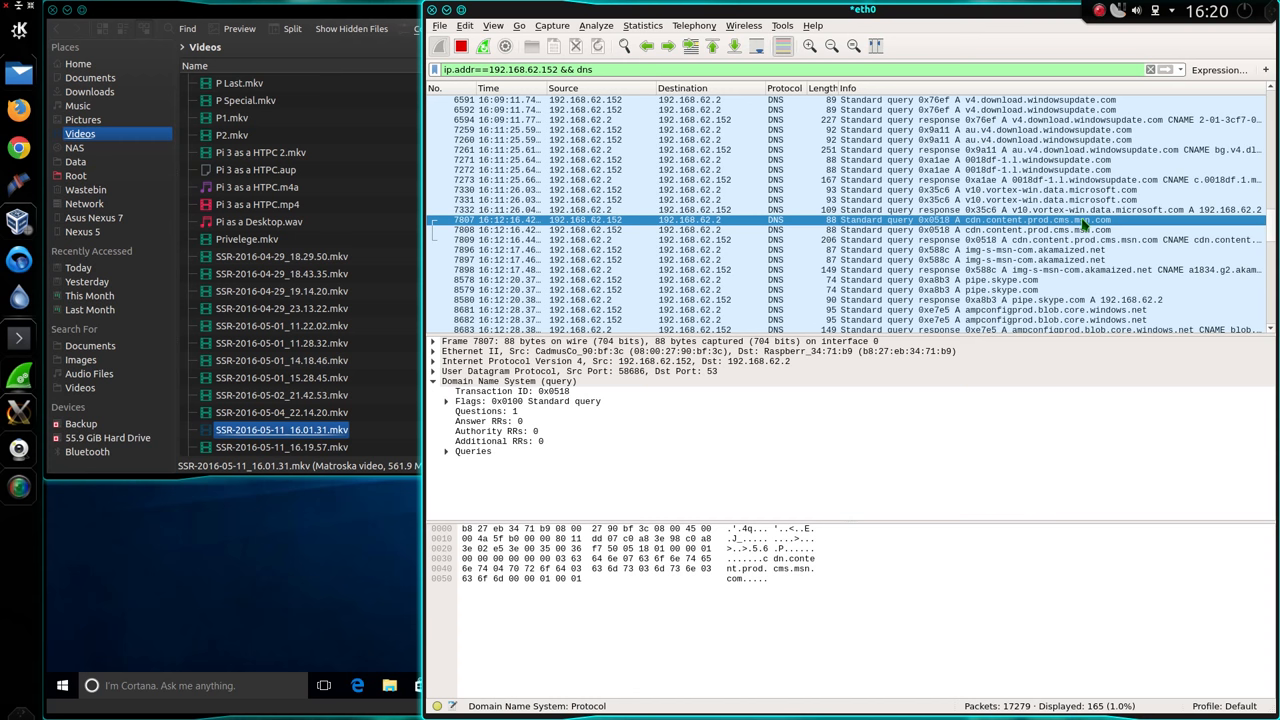
{"action": "mouse_move", "coordinate": [1078, 222]}
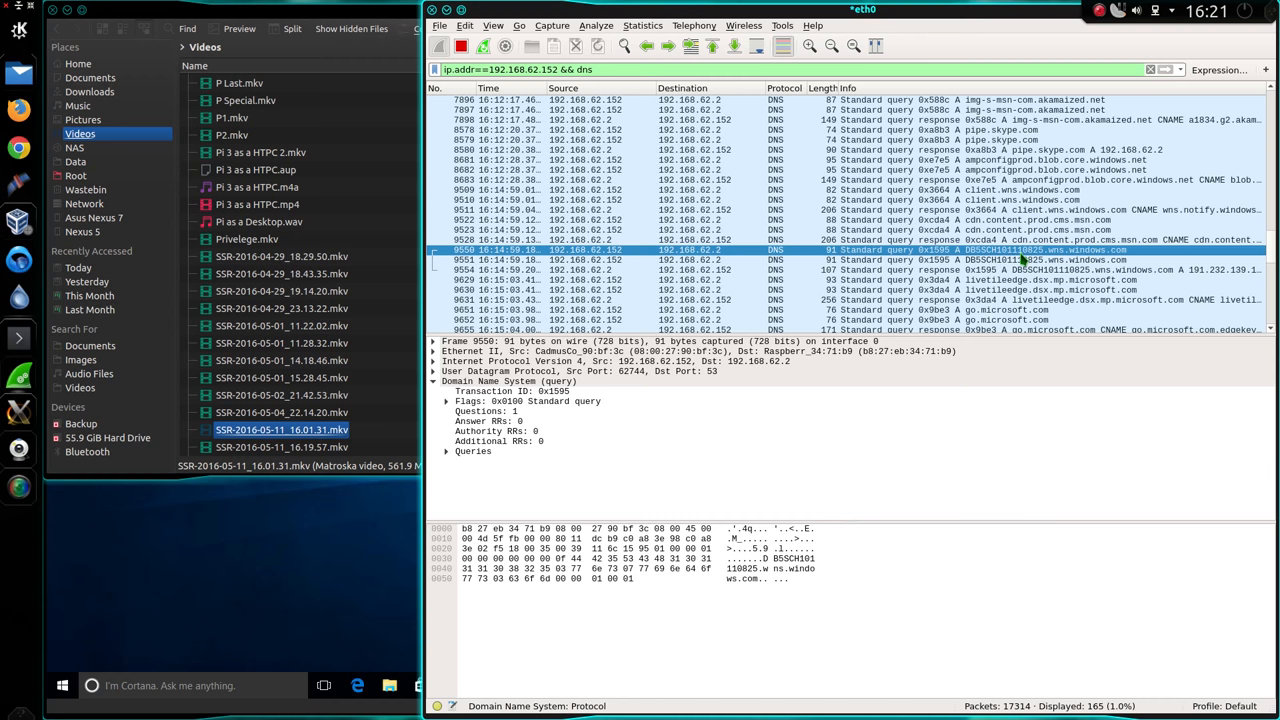
{"action": "scroll", "scroll_direction": "down", "scroll_amount": 3}
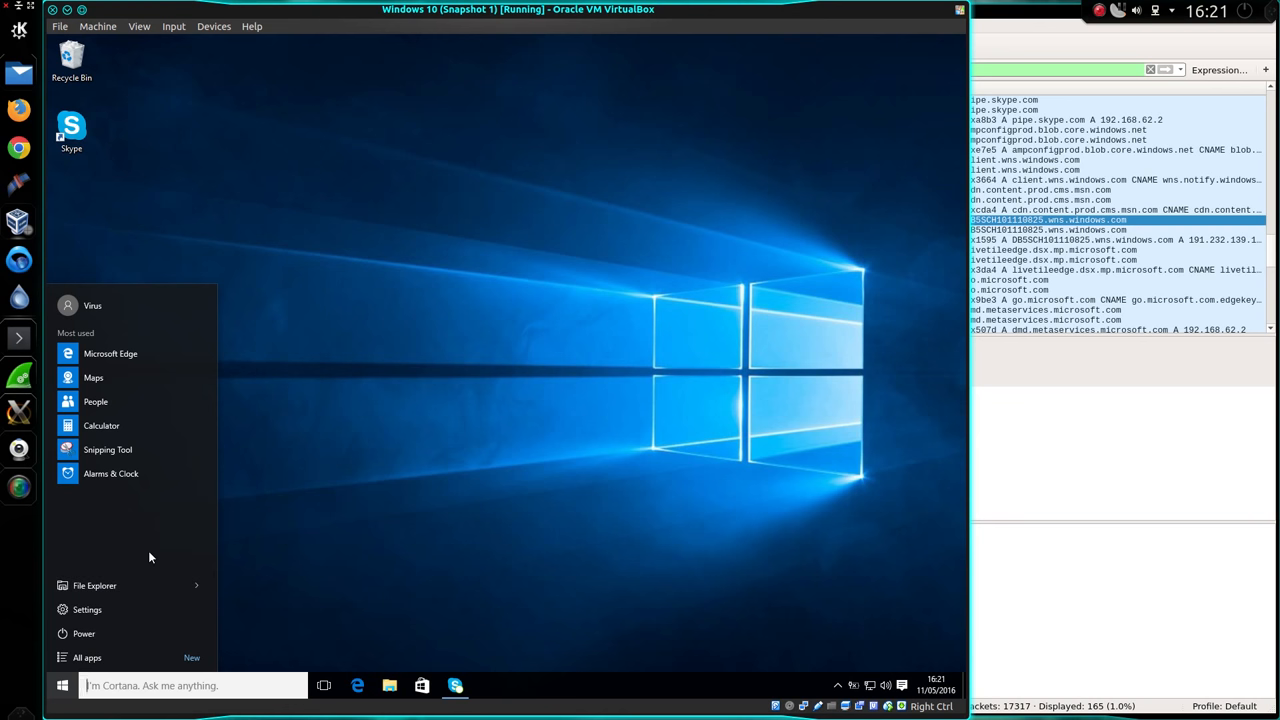
{"action": "mouse_move", "coordinate": [996, 270]}
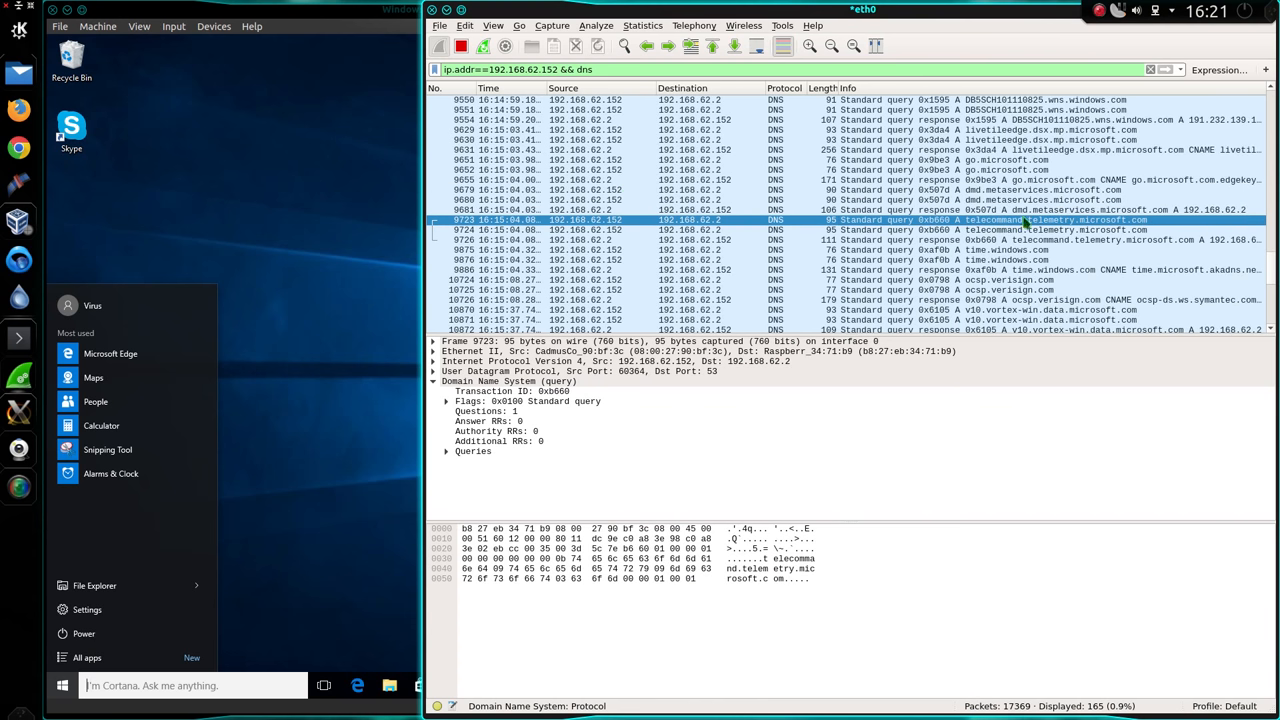
{"action": "left_click", "coordinate": [900, 240]}
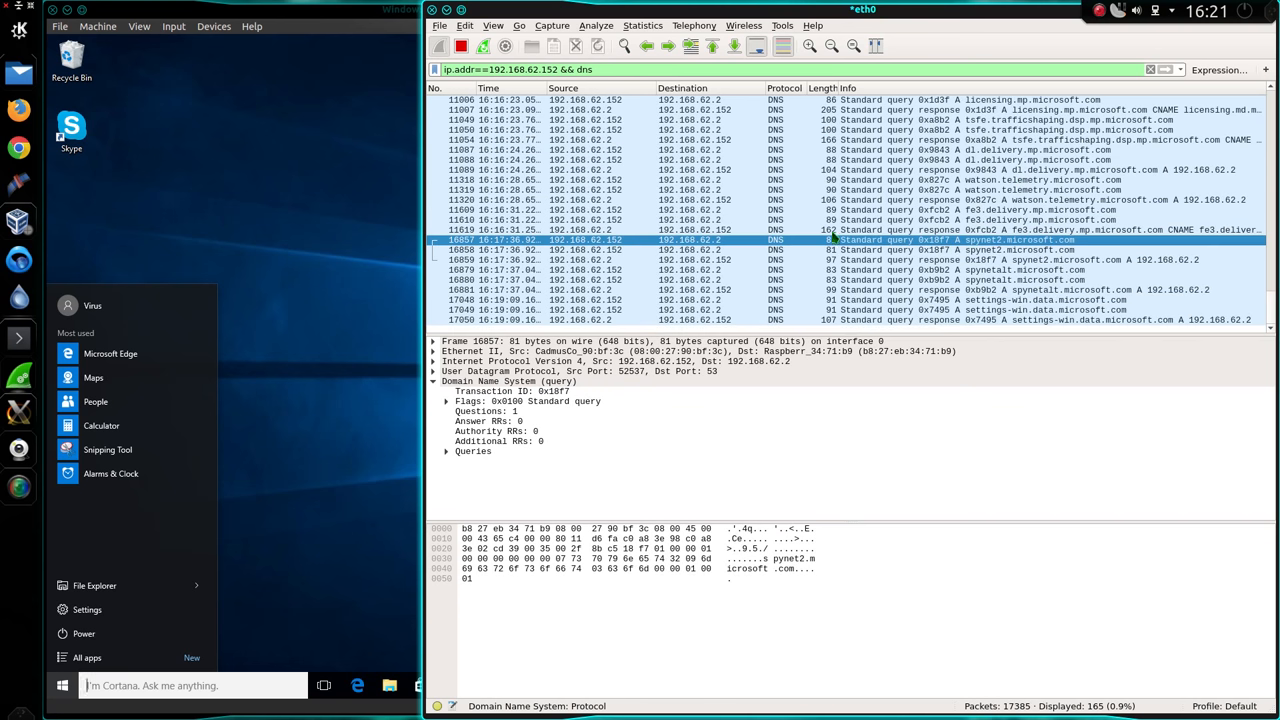
{"action": "mouse_move", "coordinate": [488, 244]}
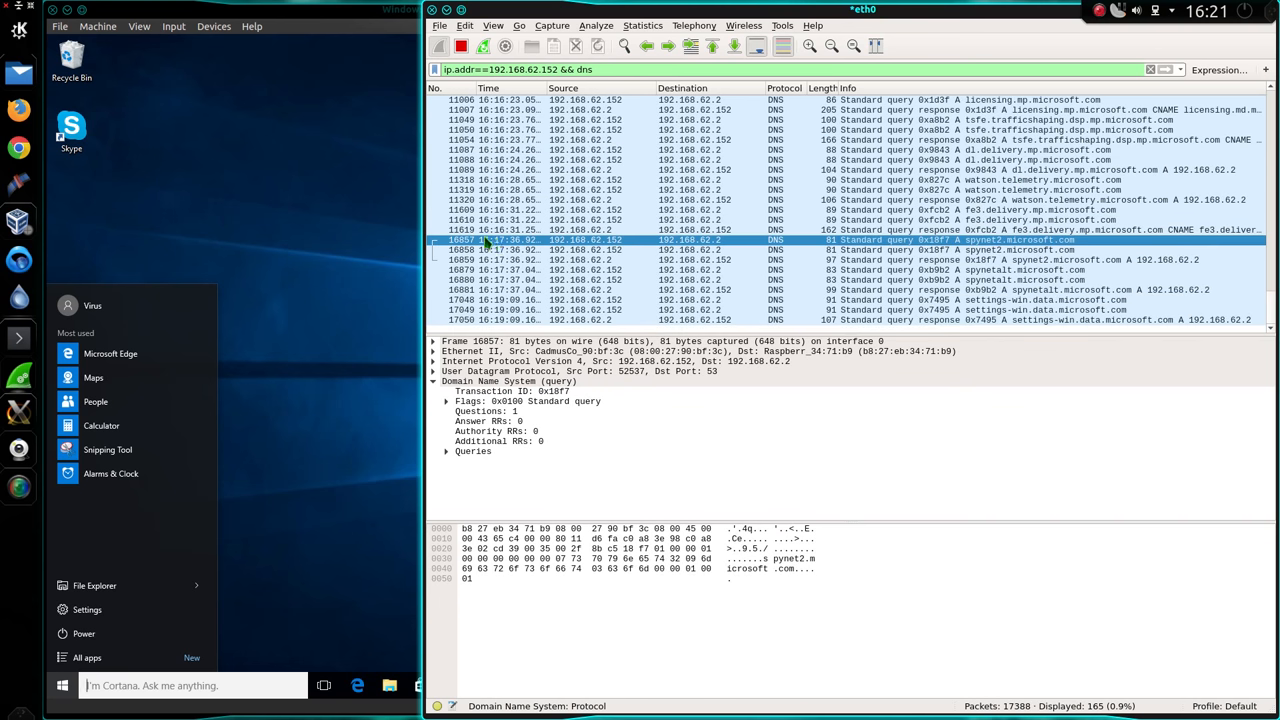
{"action": "mouse_move", "coordinate": [530, 248]}
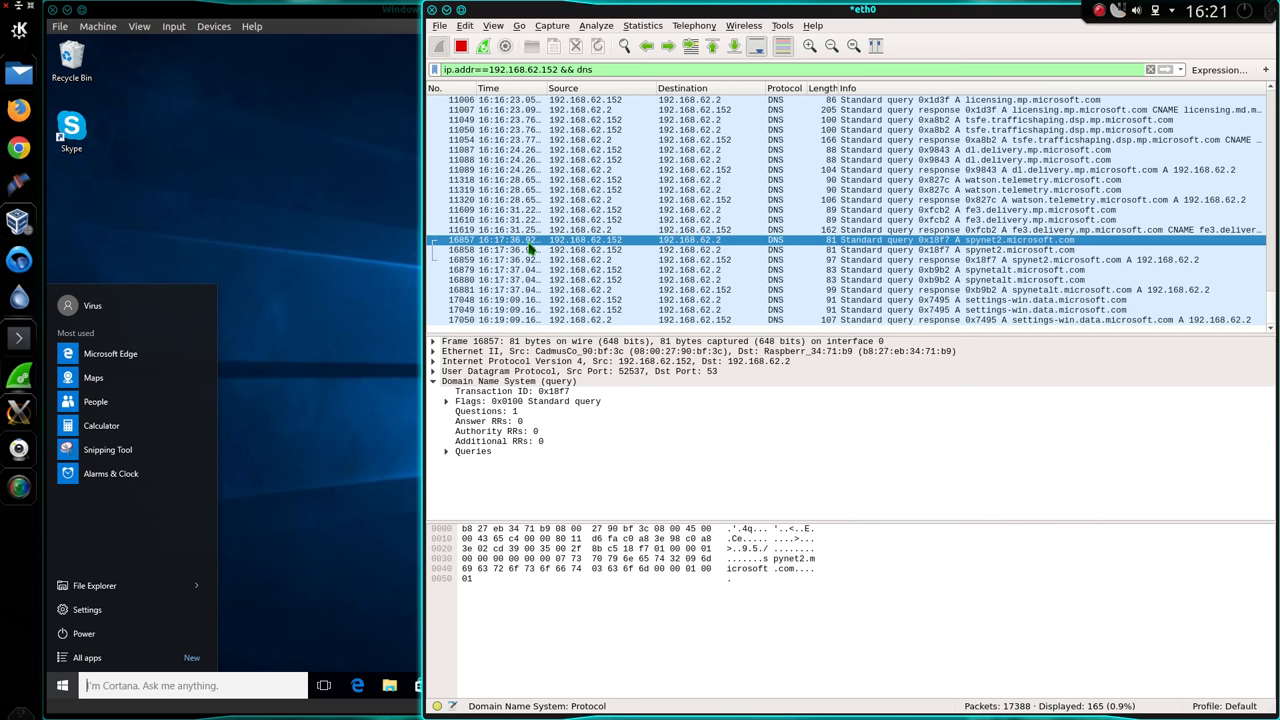
{"action": "mouse_move", "coordinate": [982, 250]}
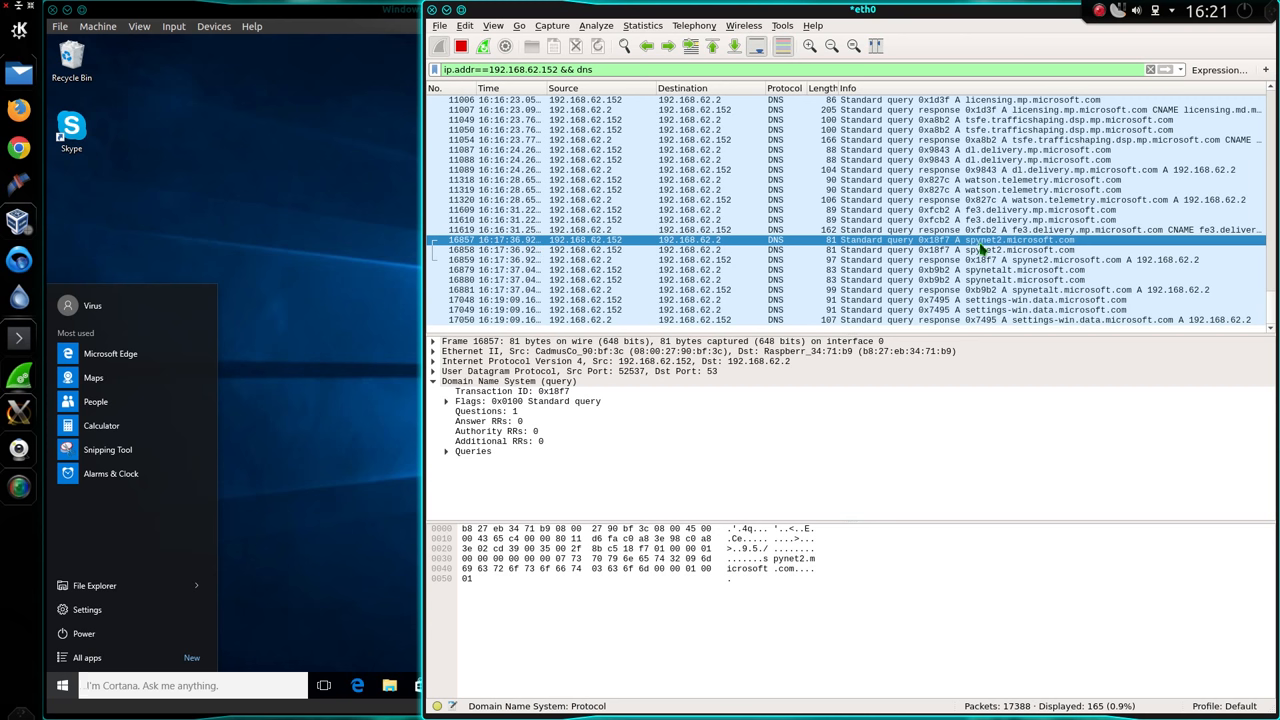
{"action": "mouse_move", "coordinate": [1028, 252]}
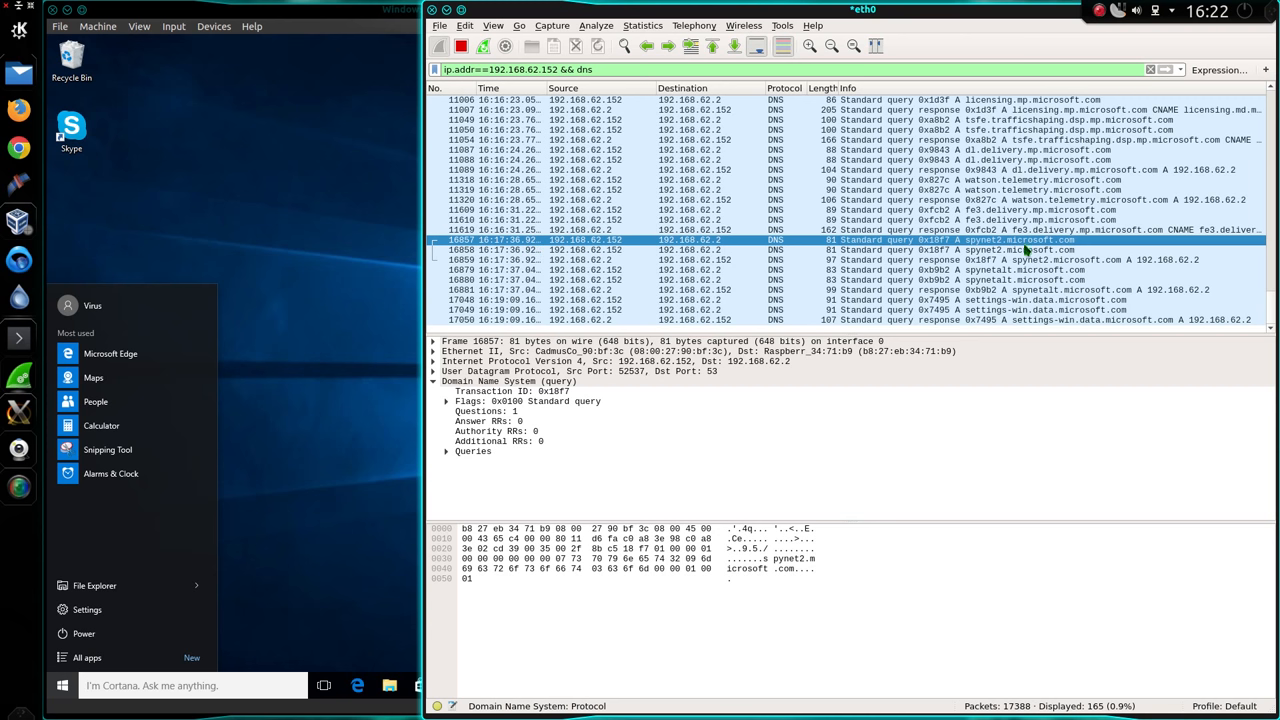
{"action": "mouse_move", "coordinate": [888, 276]}
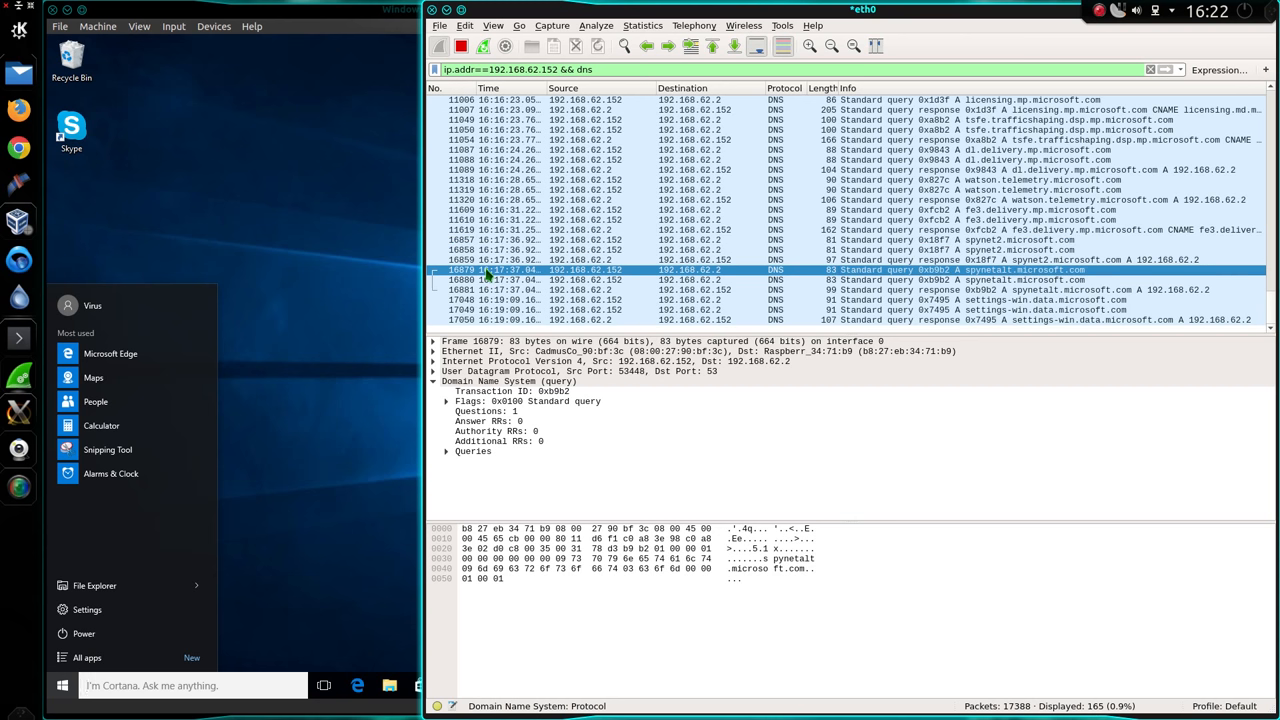
{"action": "mouse_move", "coordinate": [536, 280]}
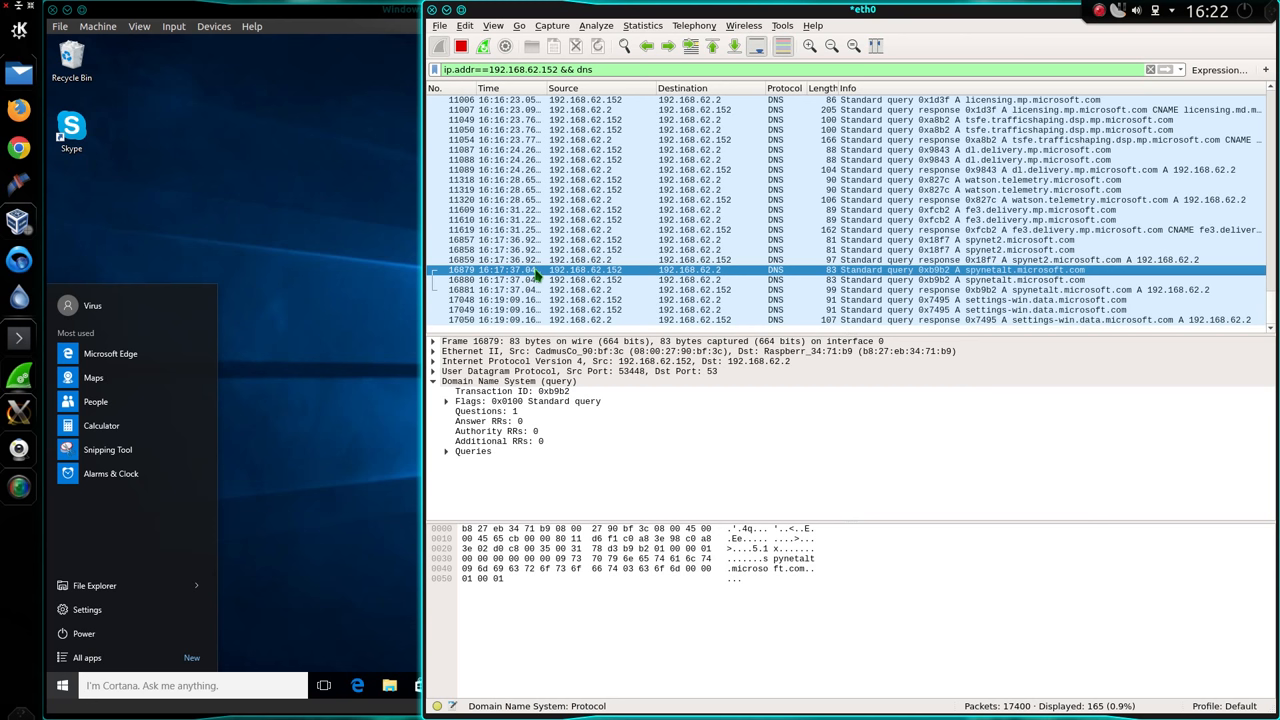
{"action": "mouse_move", "coordinate": [930, 270]}
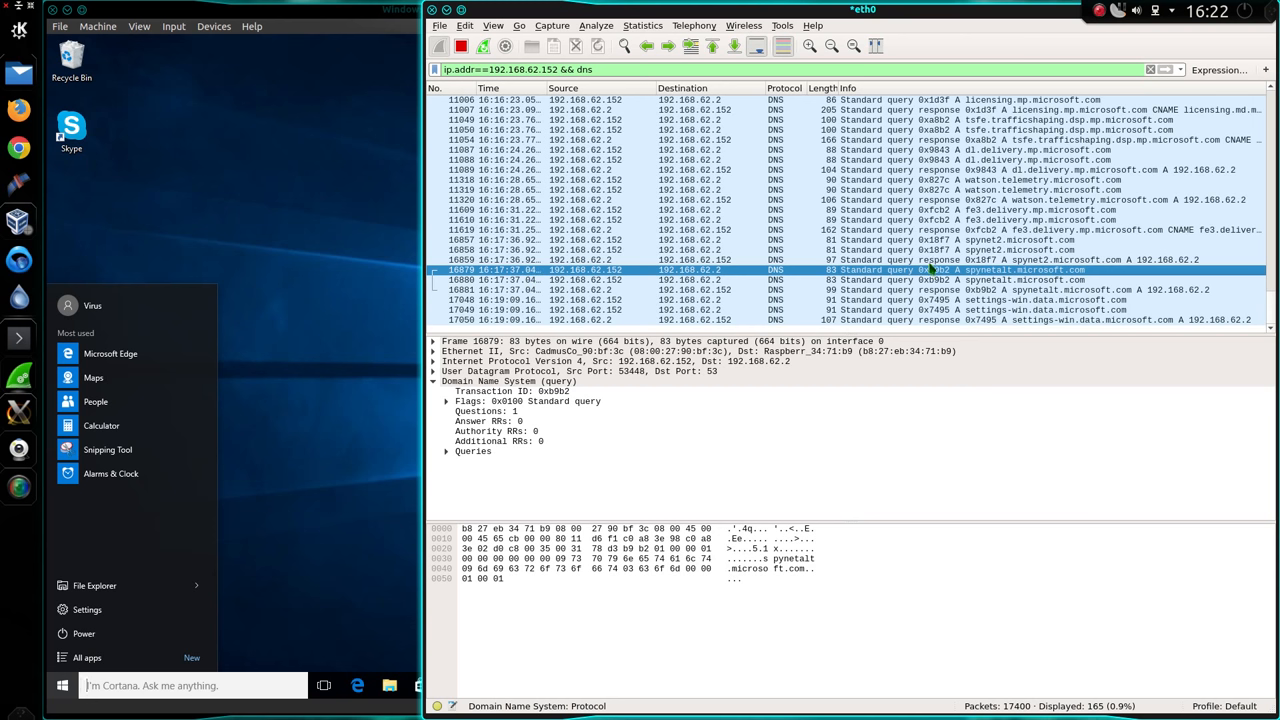
{"action": "mouse_move", "coordinate": [1012, 280]}
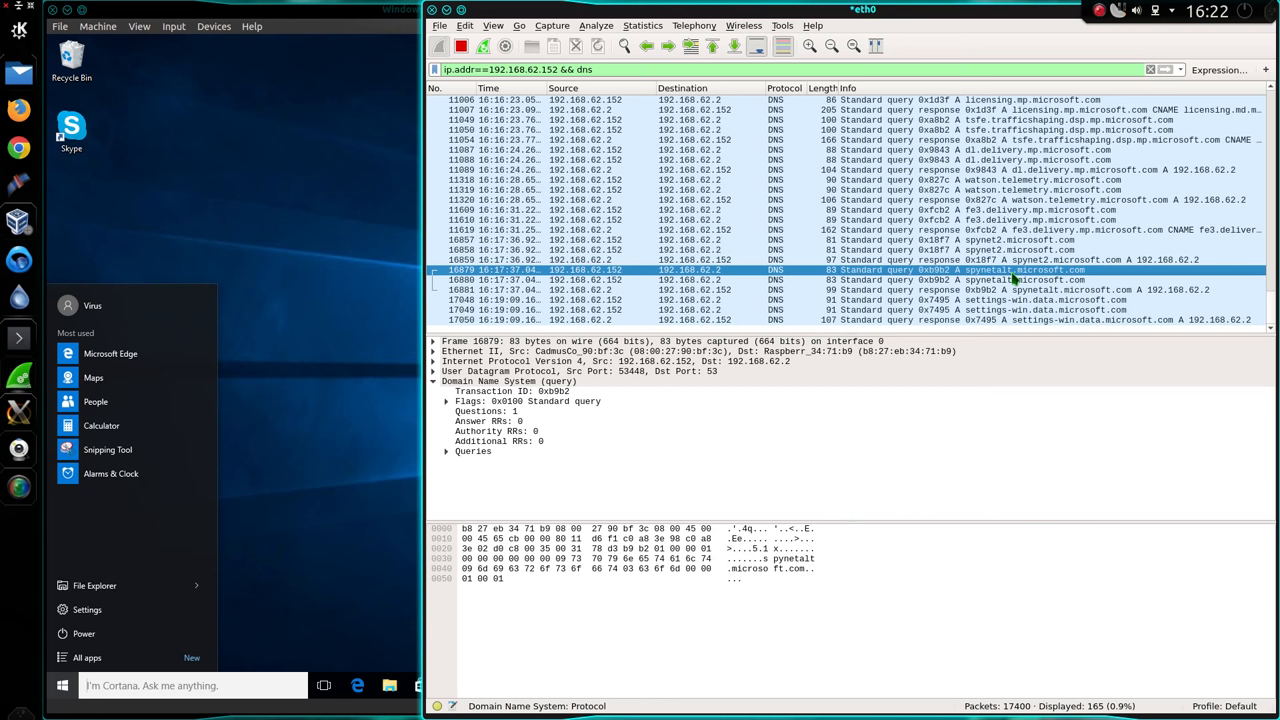
{"action": "mouse_move", "coordinate": [1024, 280]}
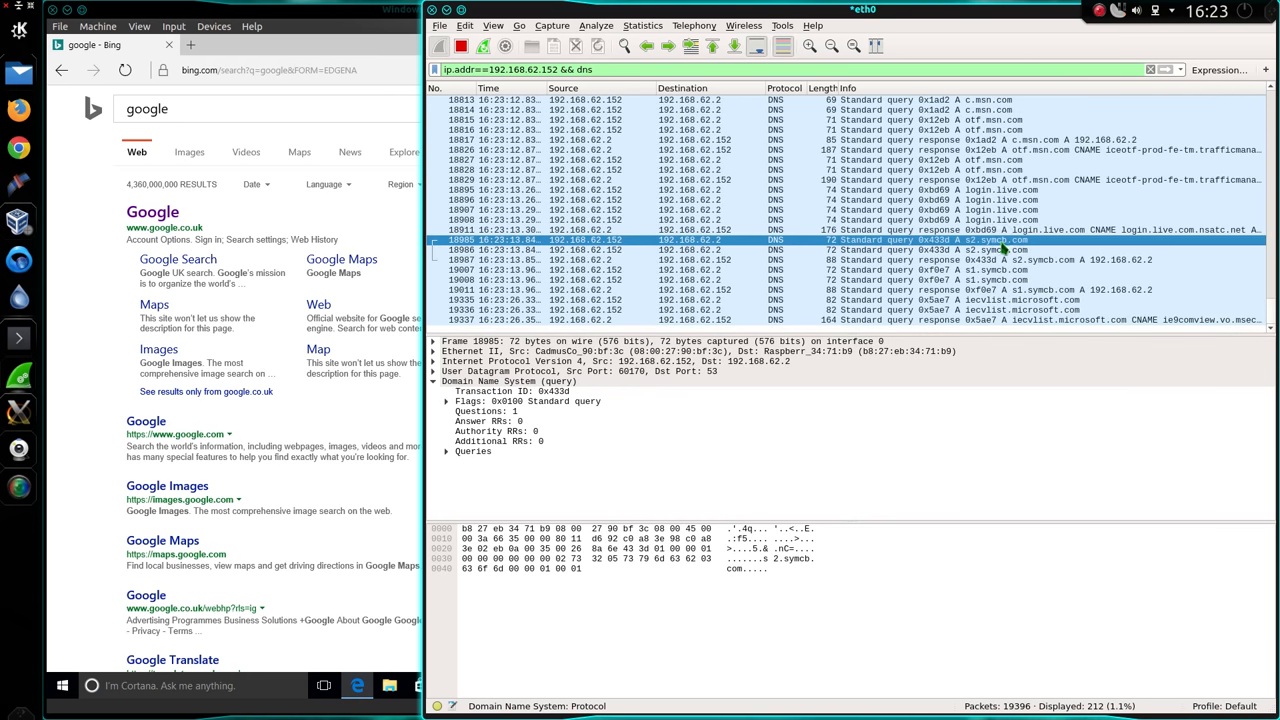
{"action": "mouse_move", "coordinate": [1000, 268]}
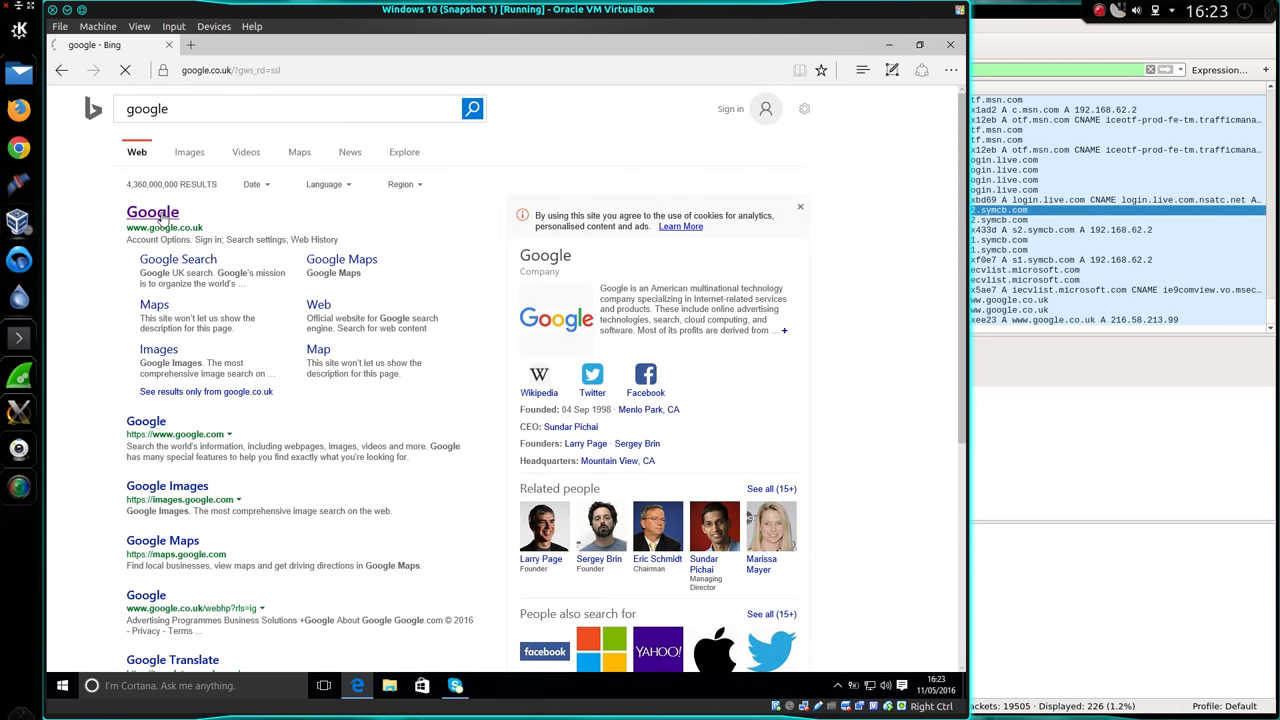
Immunize the VM with Spybot Anti-Beacon and pause NoTrack's tracker blocking from its admin page.
{"action": "left_click", "coordinate": [152, 212]}
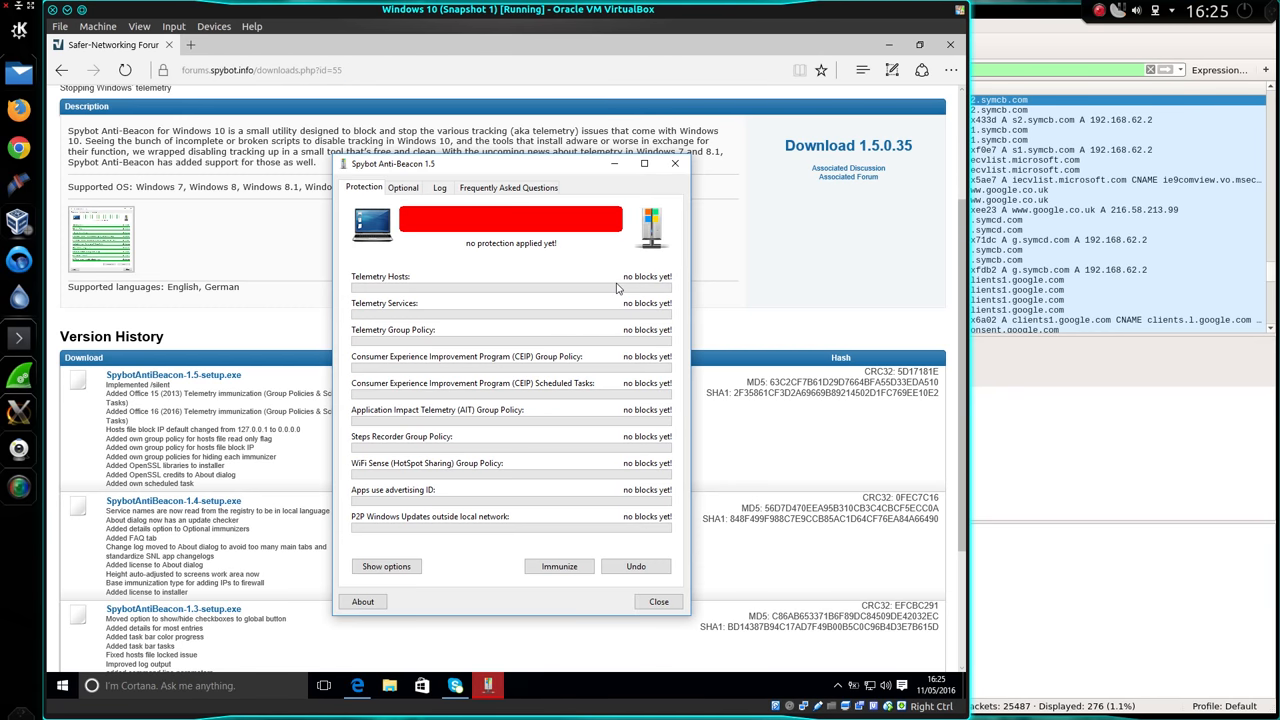
{"action": "mouse_move", "coordinate": [622, 312]}
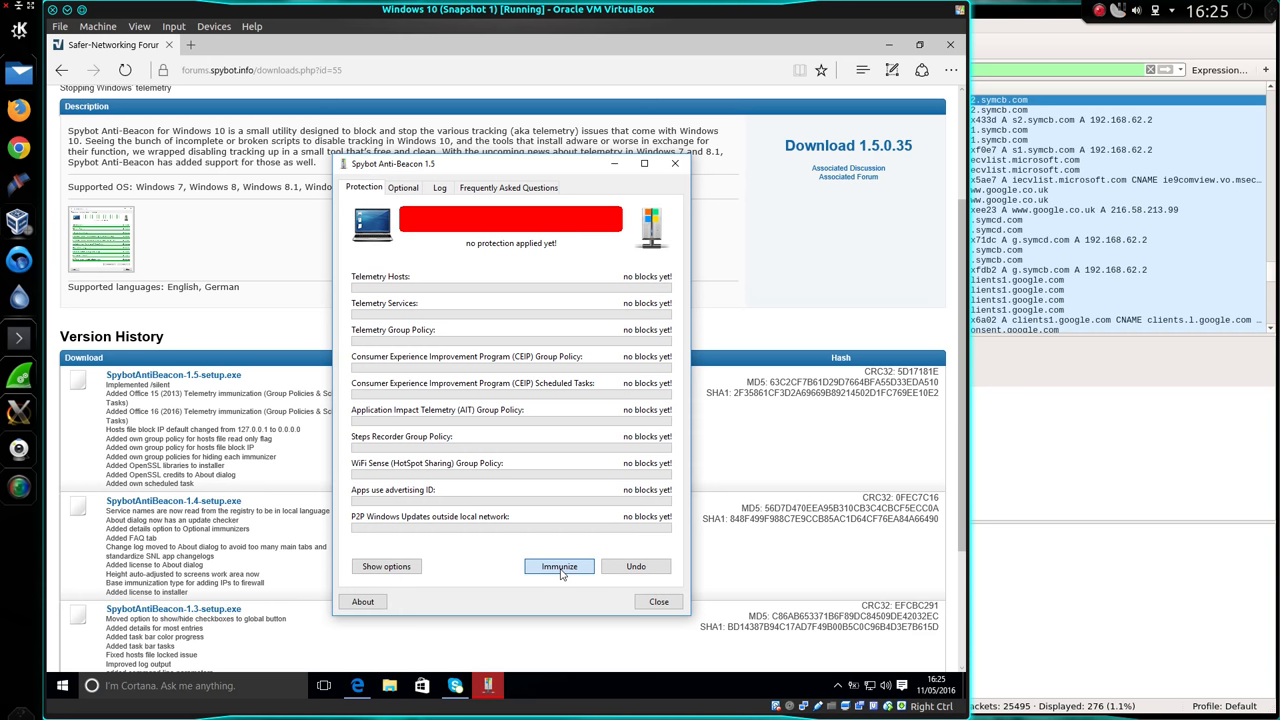
{"action": "left_click", "coordinate": [558, 566]}
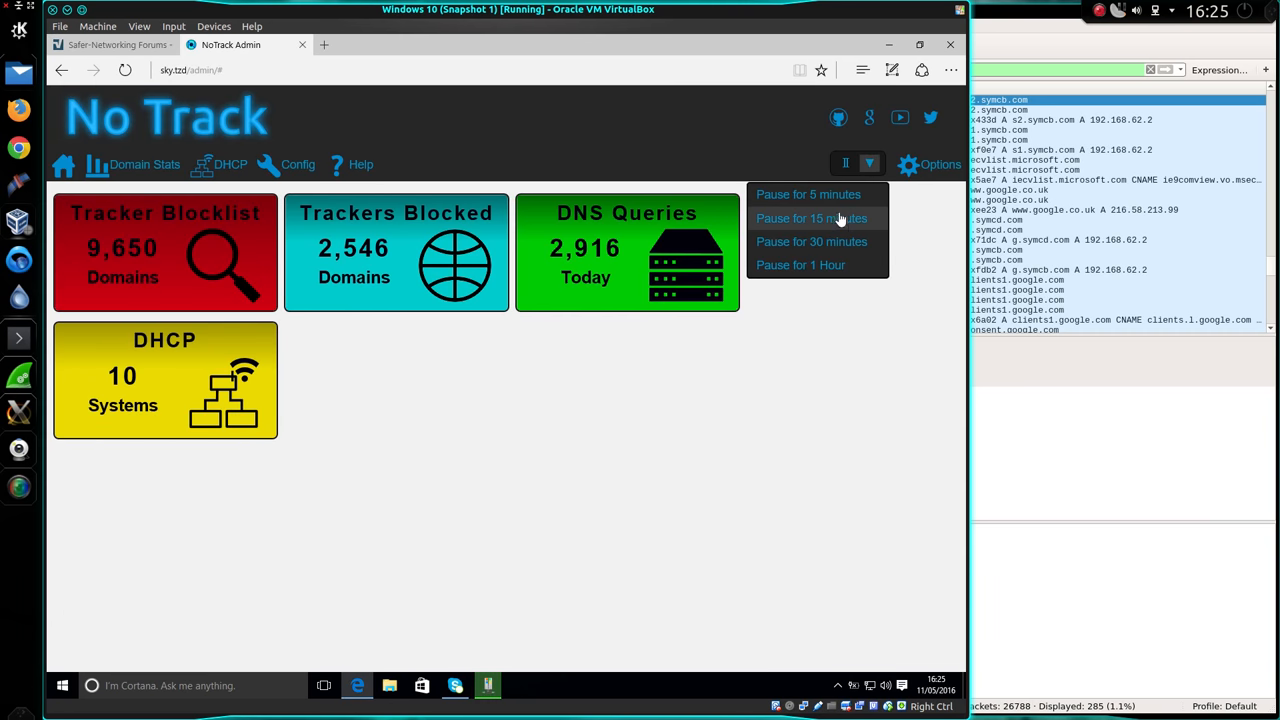
{"action": "left_click", "coordinate": [812, 218]}
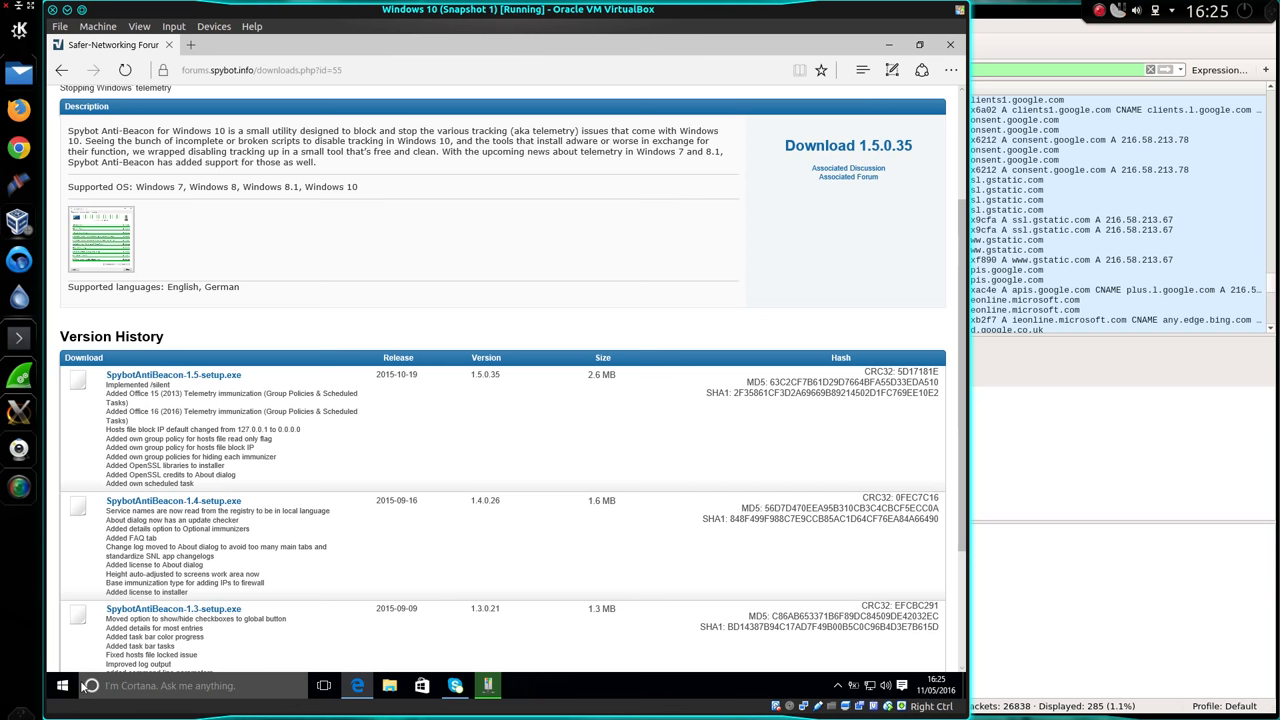
{"action": "left_click", "coordinate": [60, 684]}
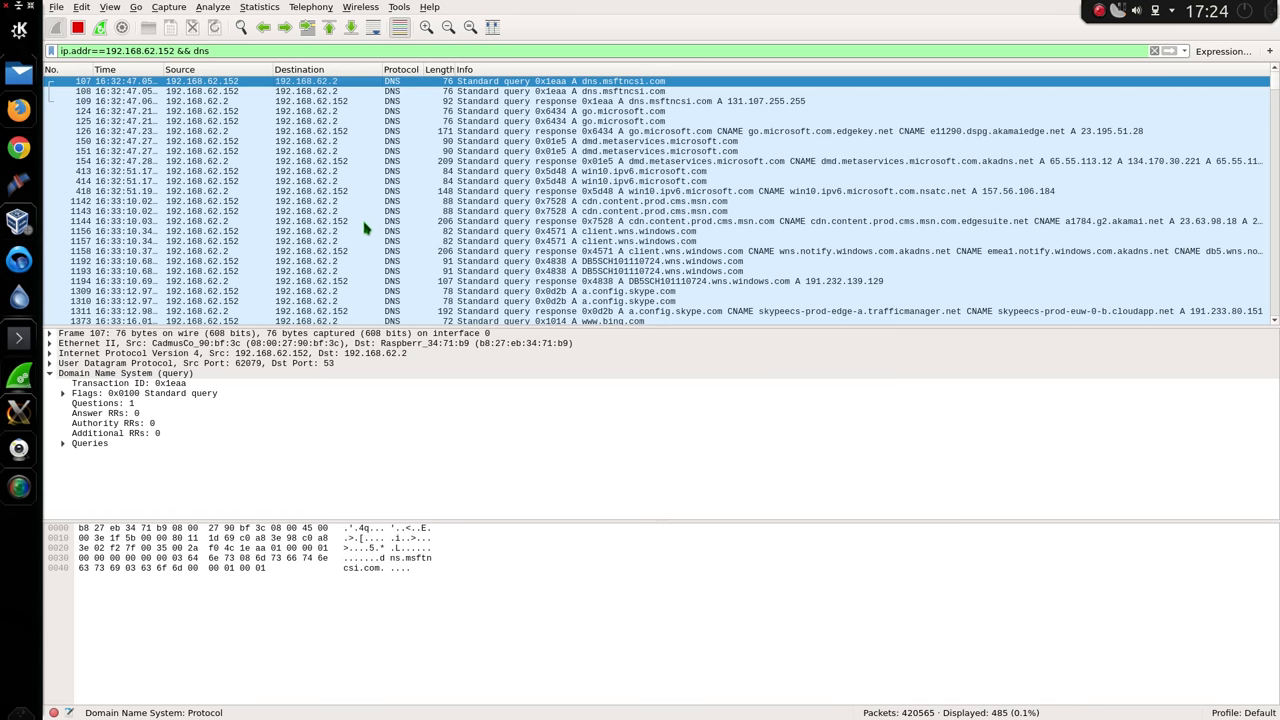
Inspect the tlu.dl.delivery.mp.microsoft.com and dl.delivery.mp.microsoft.com lookups, then widen the filter to ip.addr==192.168.62.152.
{"action": "left_click", "coordinate": [400, 212]}
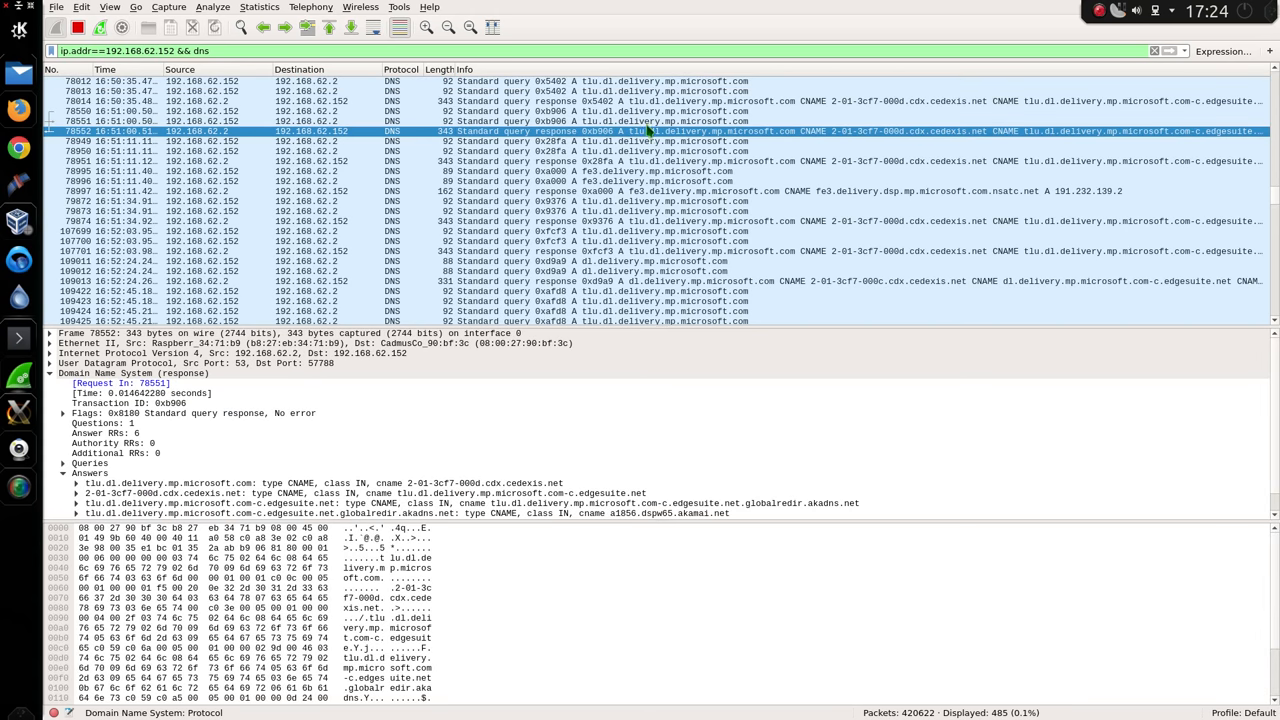
{"action": "left_click", "coordinate": [300, 122]}
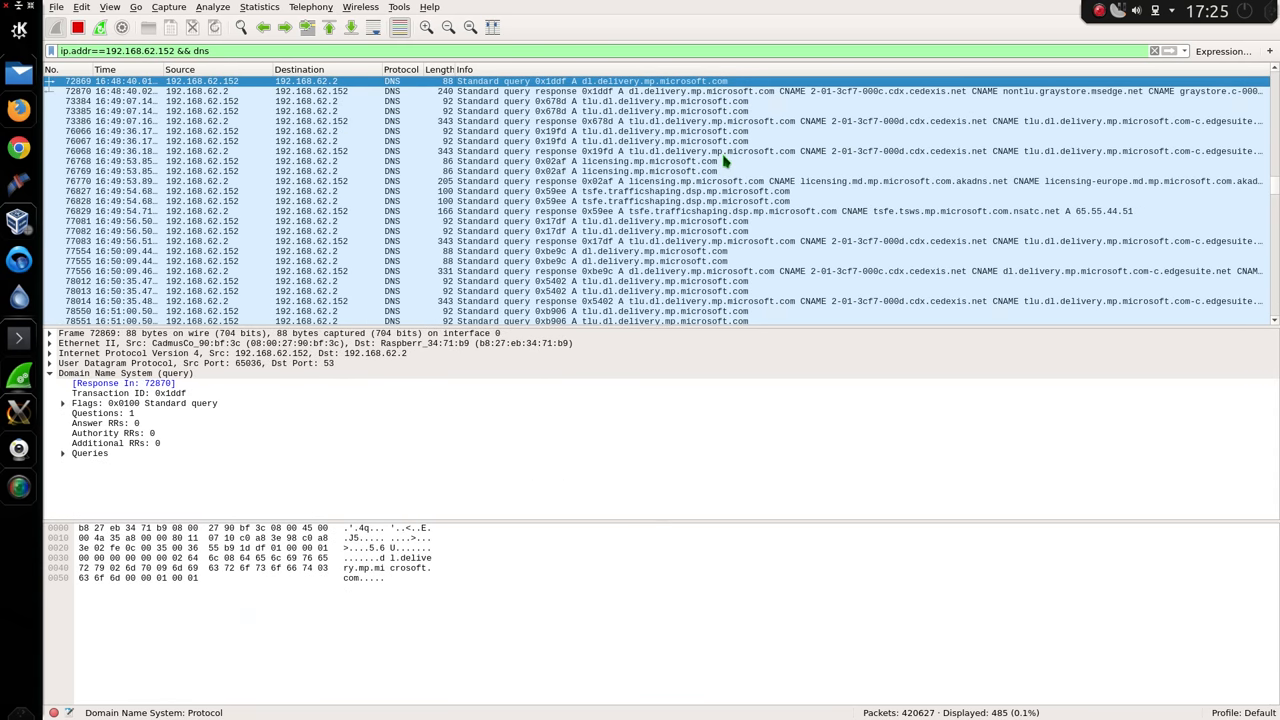
{"action": "left_click", "coordinate": [660, 80]}
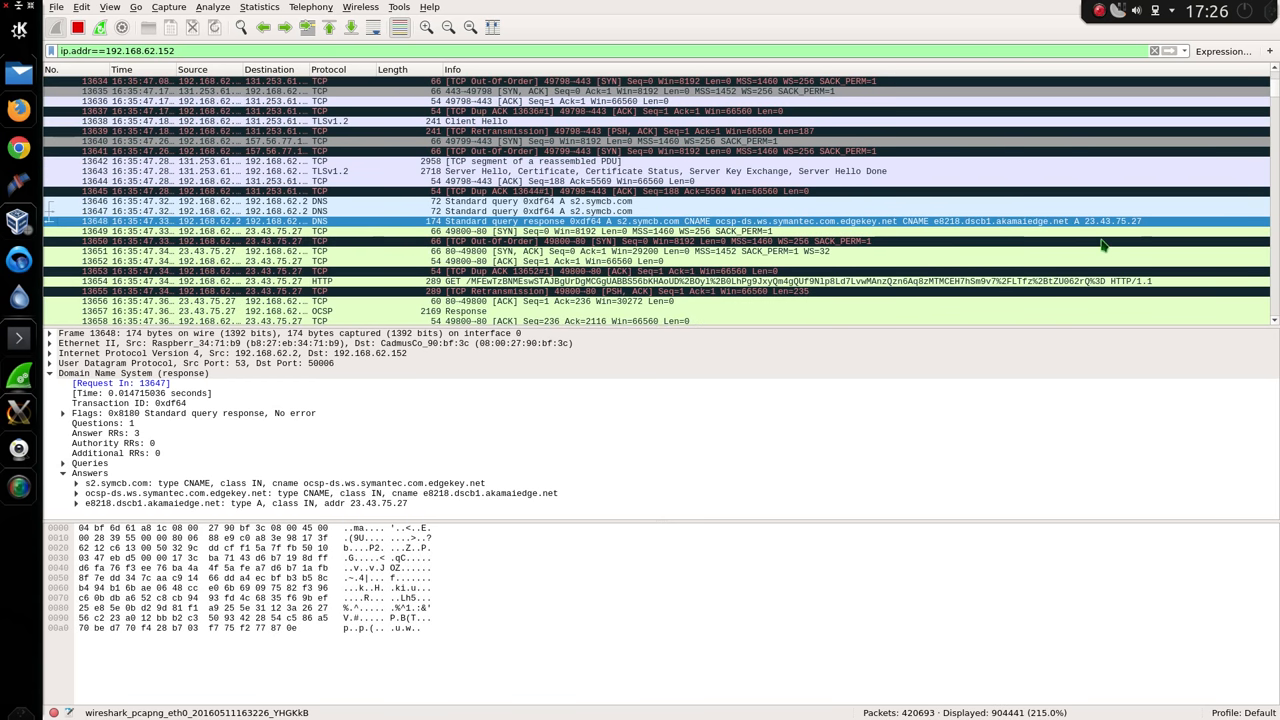
Follow the TCP stream of an s2.symcb.com packet to see the OCSP GET and 200 OK reply.
{"action": "left_click", "coordinate": [1160, 52]}
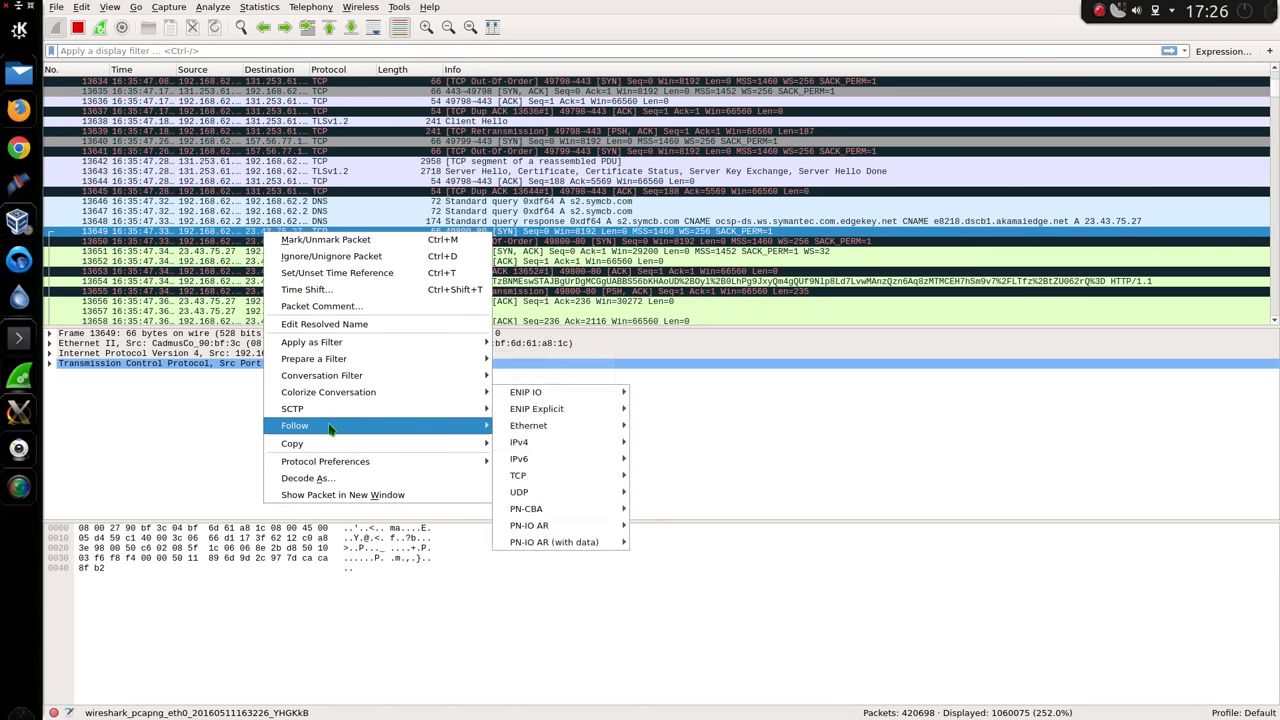
{"action": "left_click", "coordinate": [518, 476]}
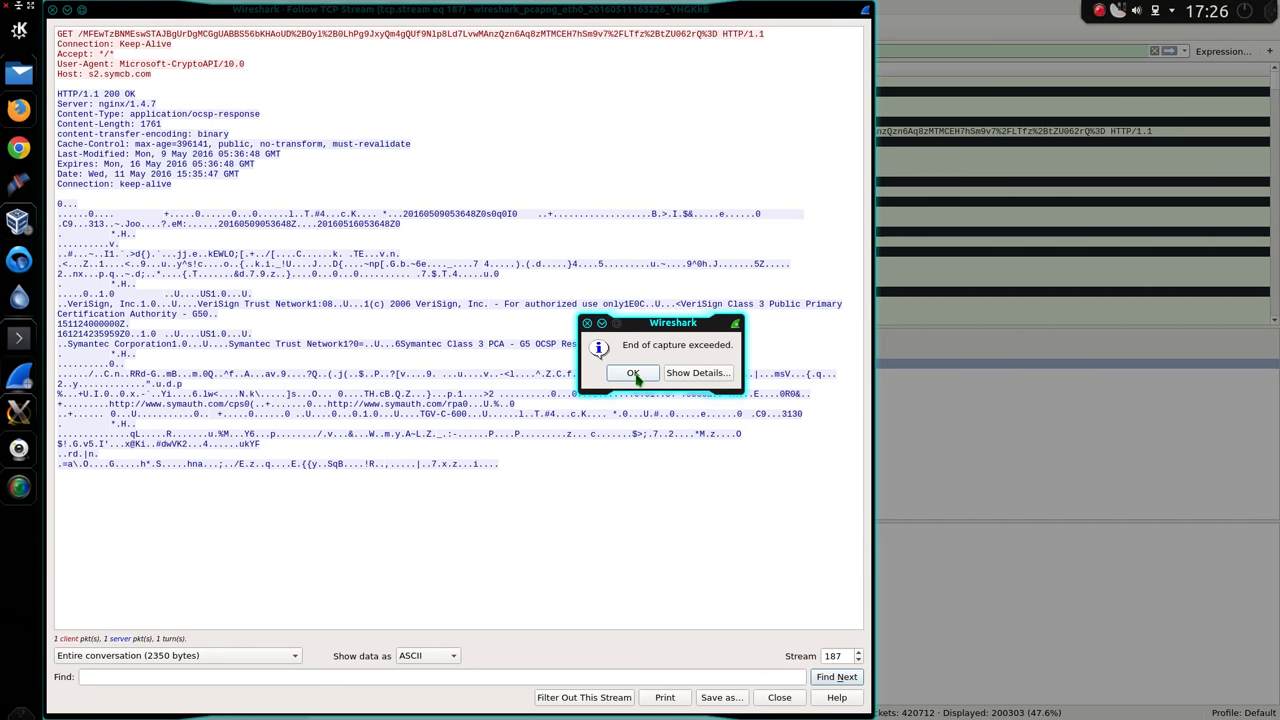
{"action": "left_click", "coordinate": [632, 372]}
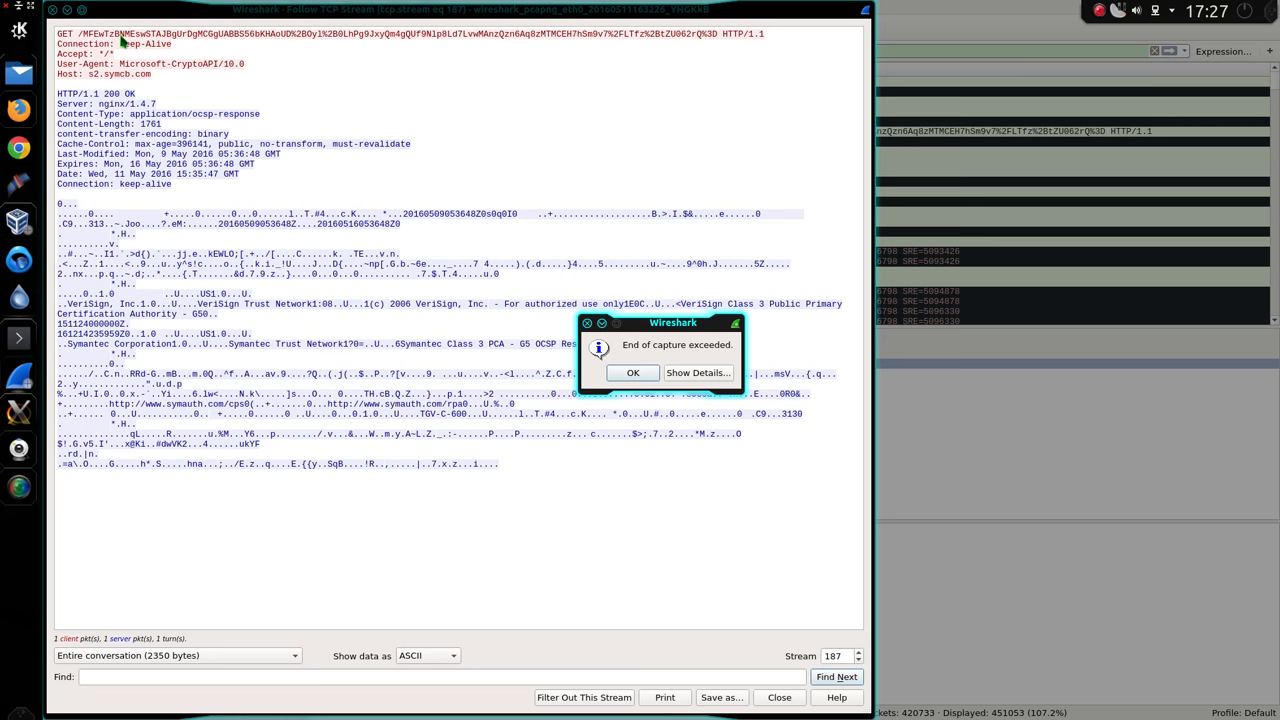
{"action": "mouse_move", "coordinate": [658, 36]}
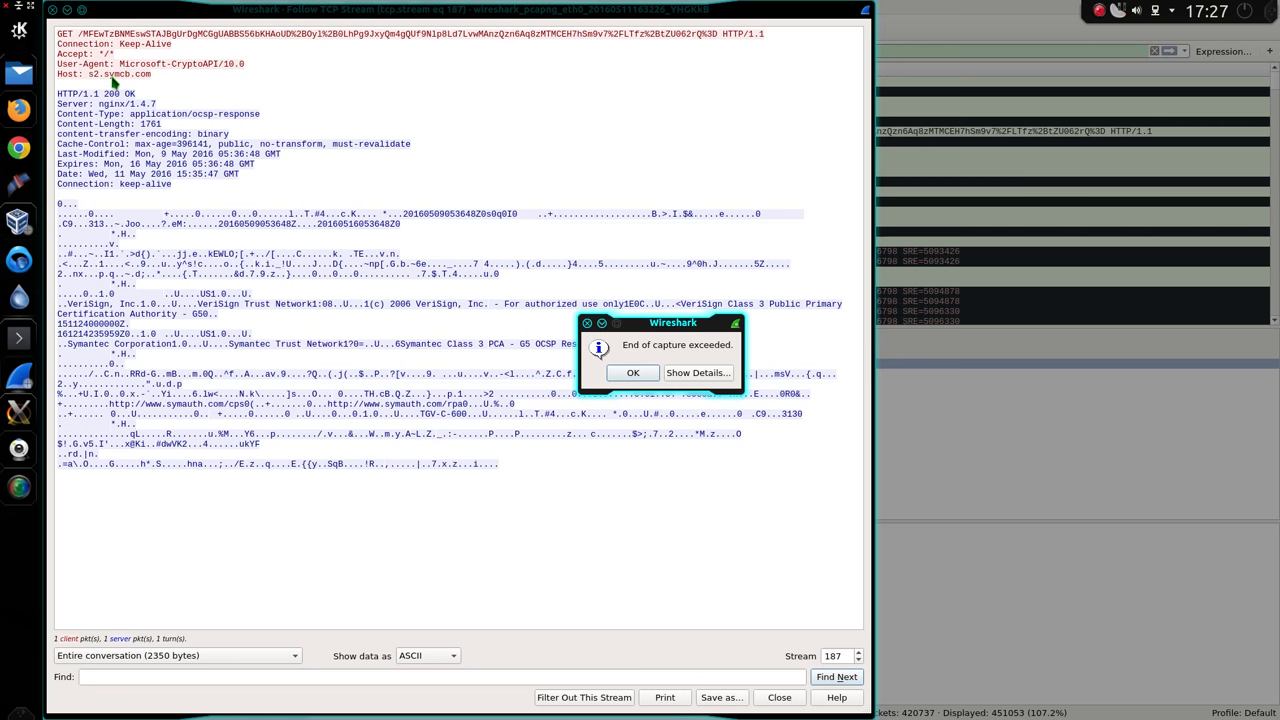
{"action": "mouse_move", "coordinate": [296, 32]}
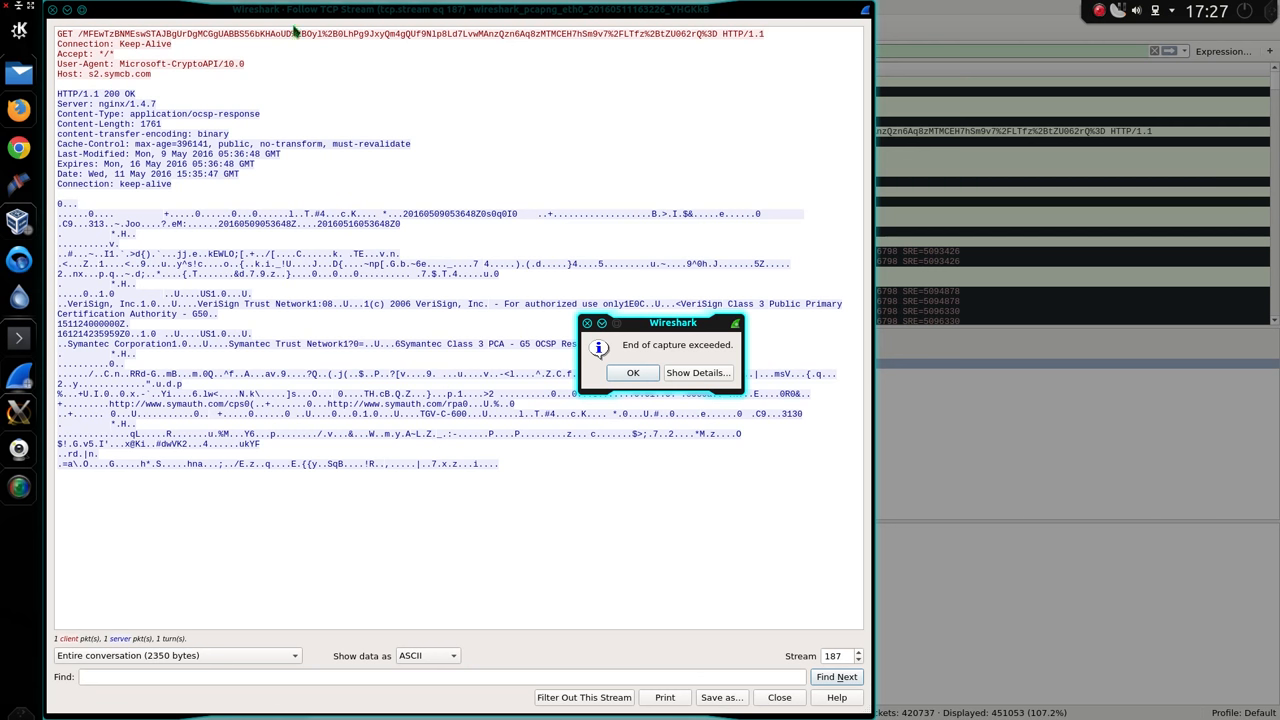
{"action": "mouse_move", "coordinate": [308, 312]}
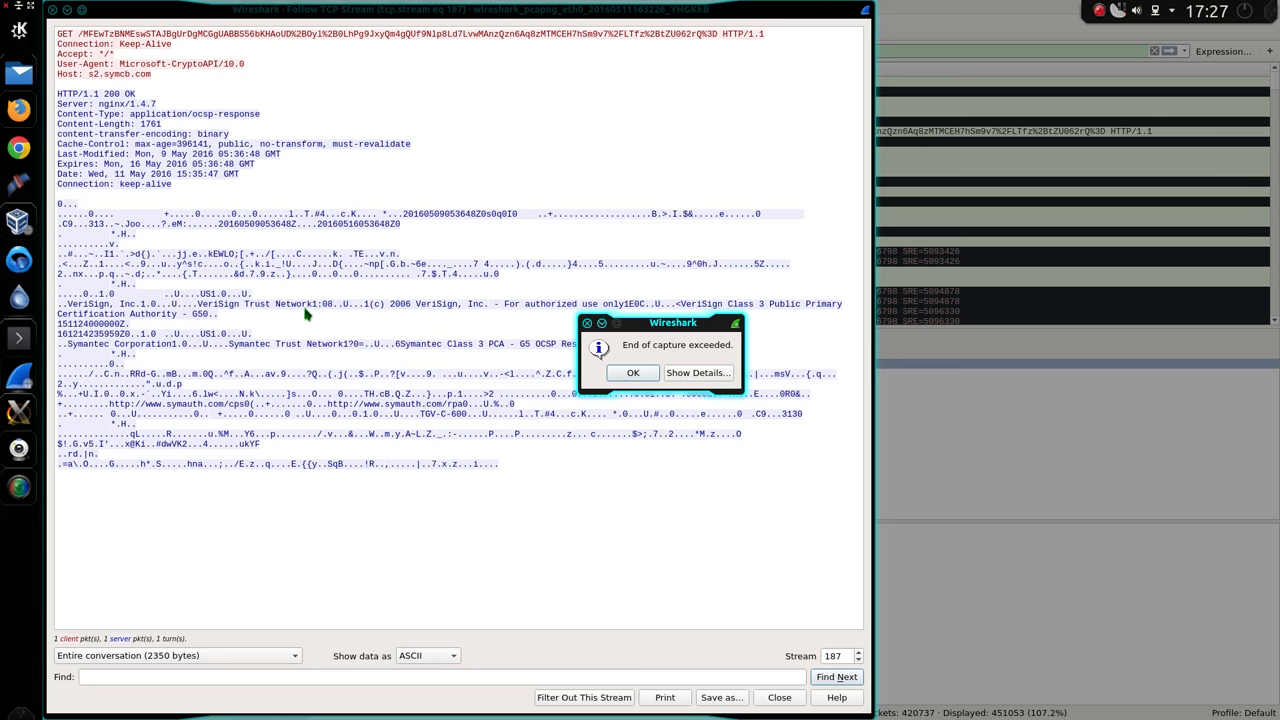
{"action": "mouse_move", "coordinate": [656, 344]}
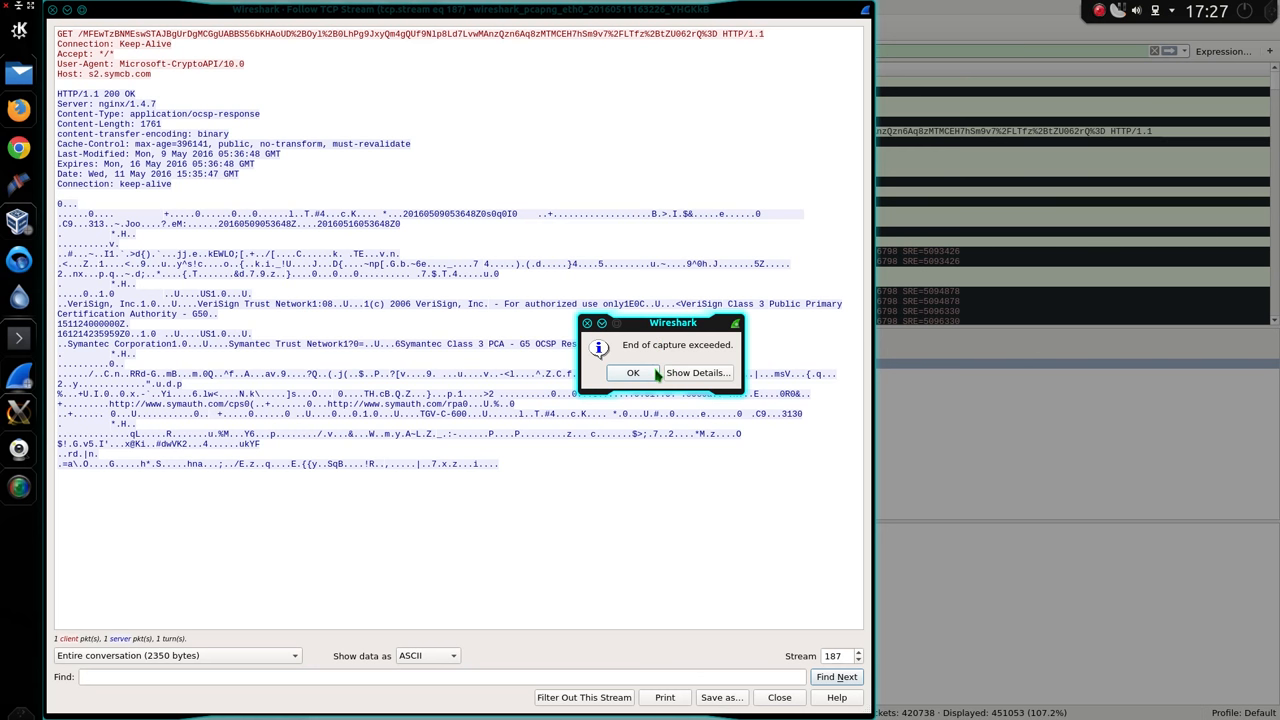
Dismiss the end-of-capture notice and switch to Dolphin's Videos folder of SSR recordings.
{"action": "left_click", "coordinate": [632, 372]}
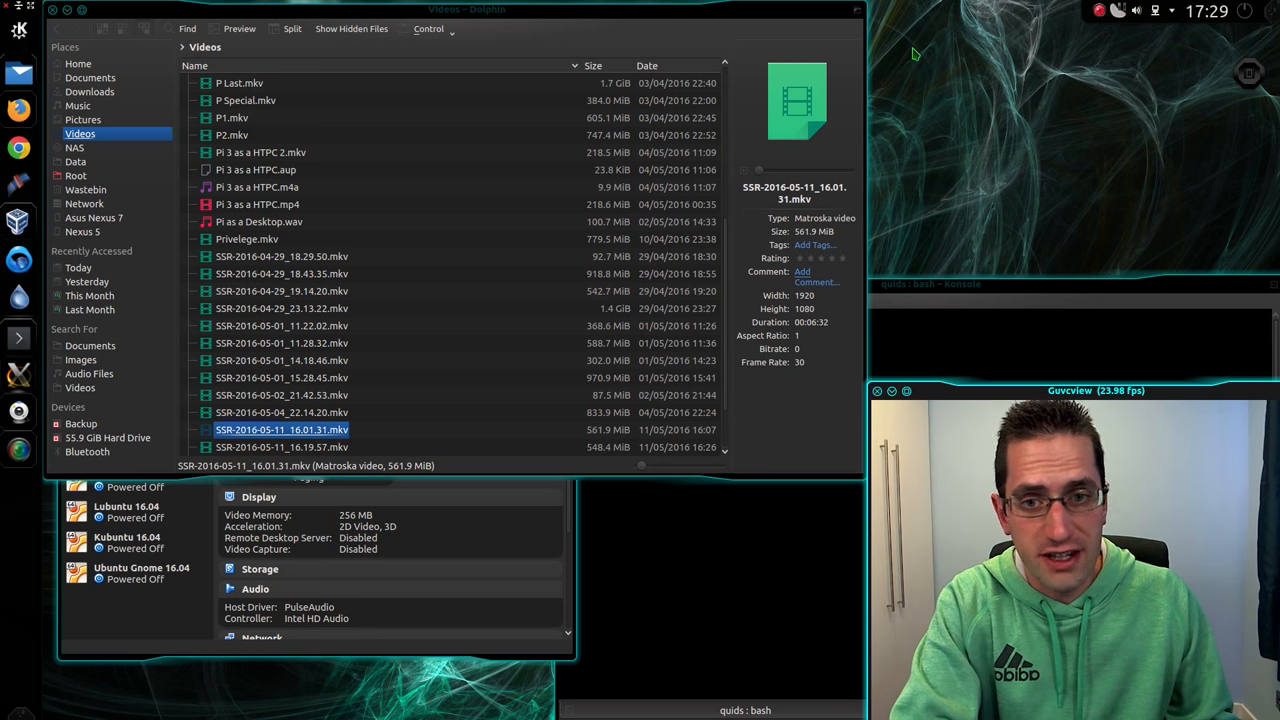
{"action": "mouse_move", "coordinate": [948, 68]}
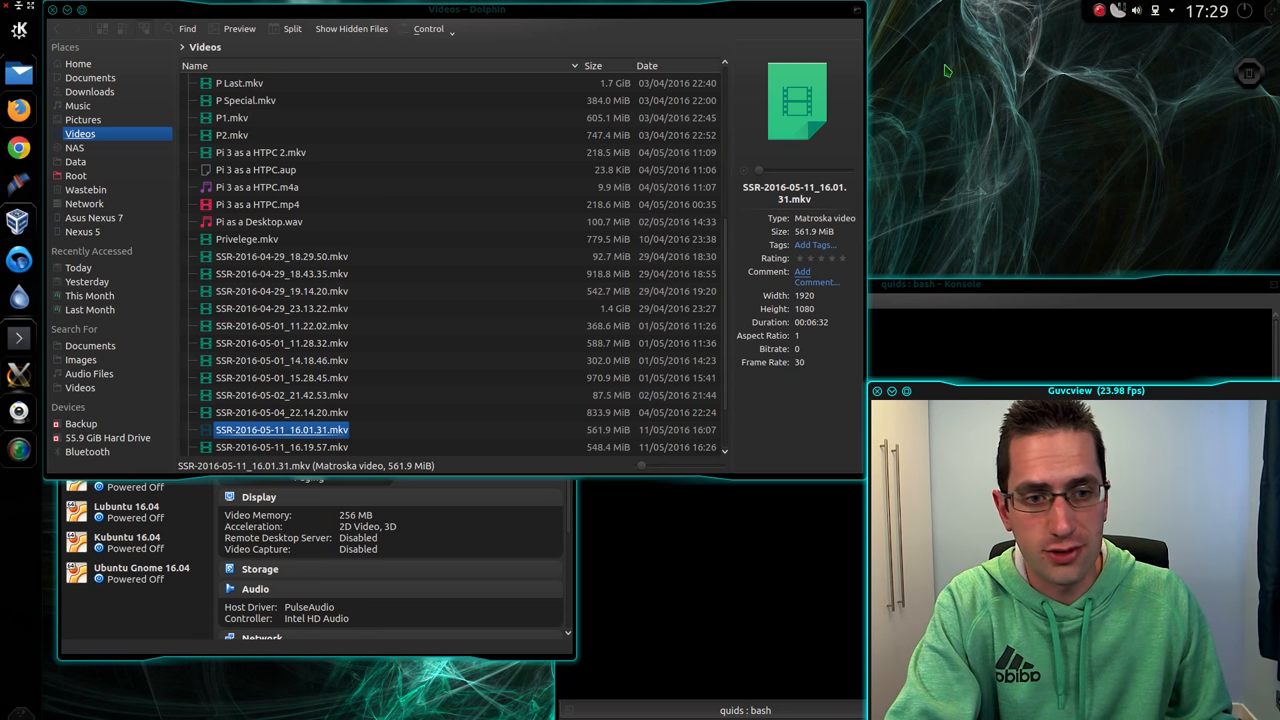